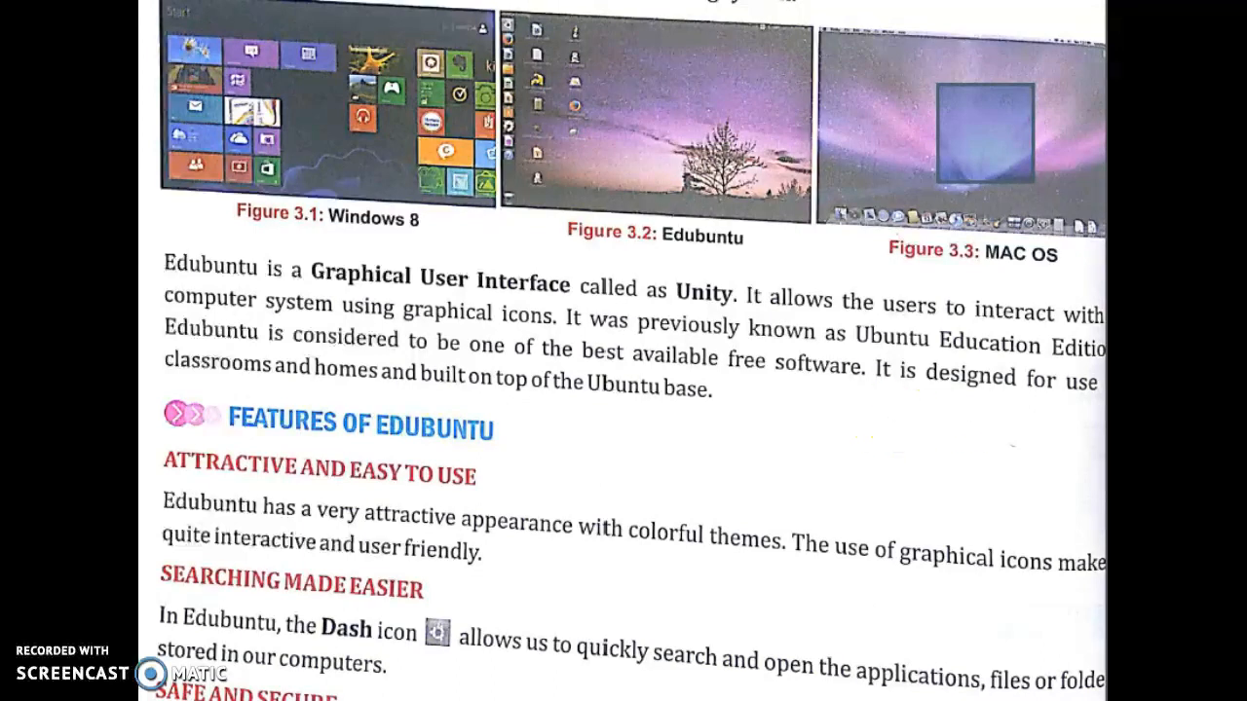
scroll("down", 3)
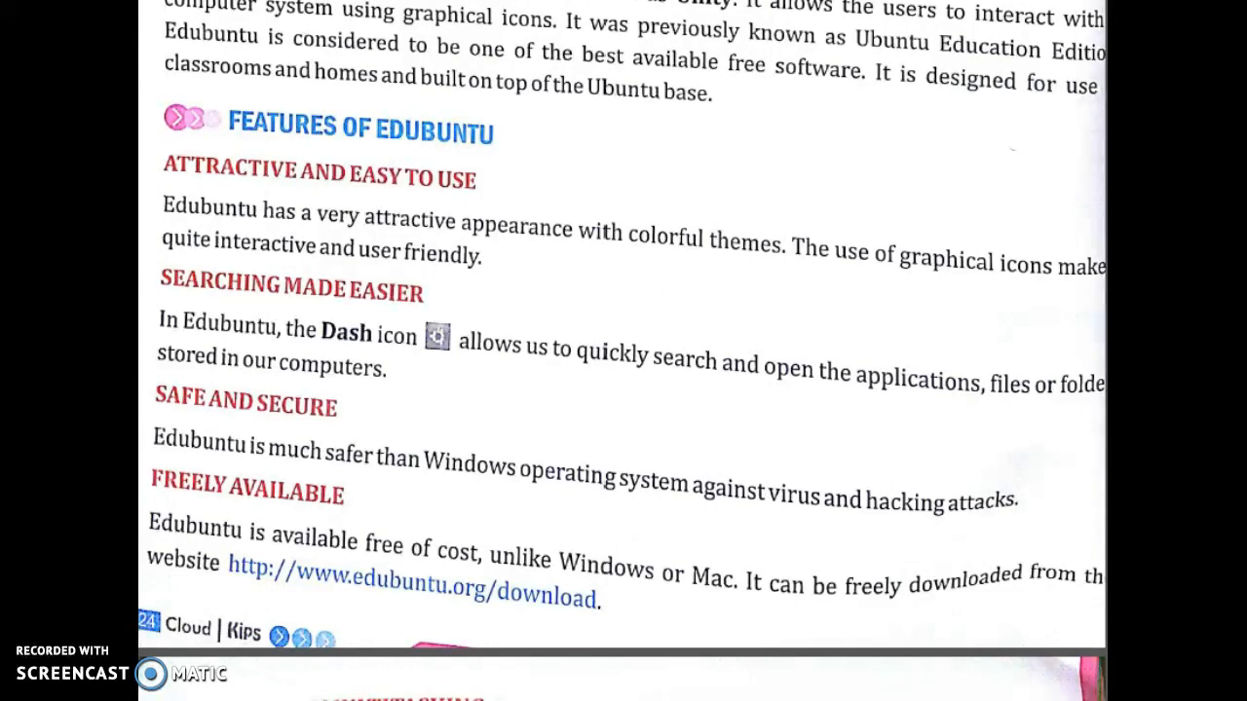
scroll("down", 3)
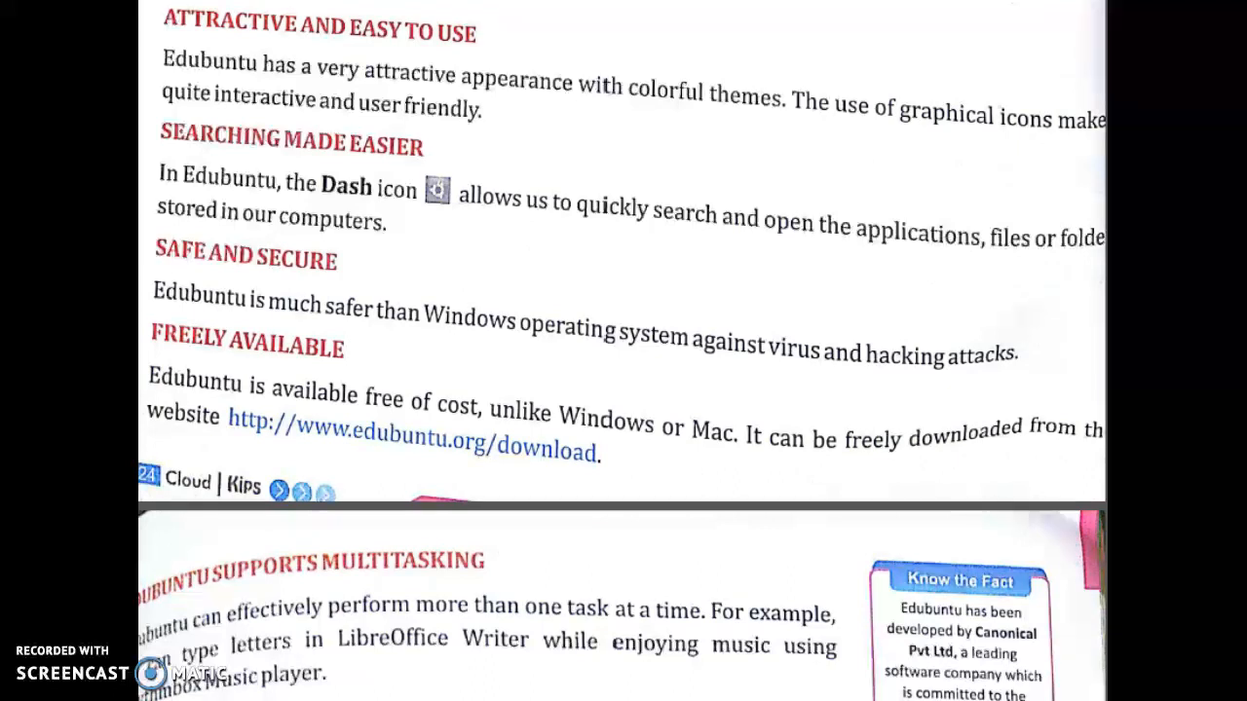
scroll("down", 3)
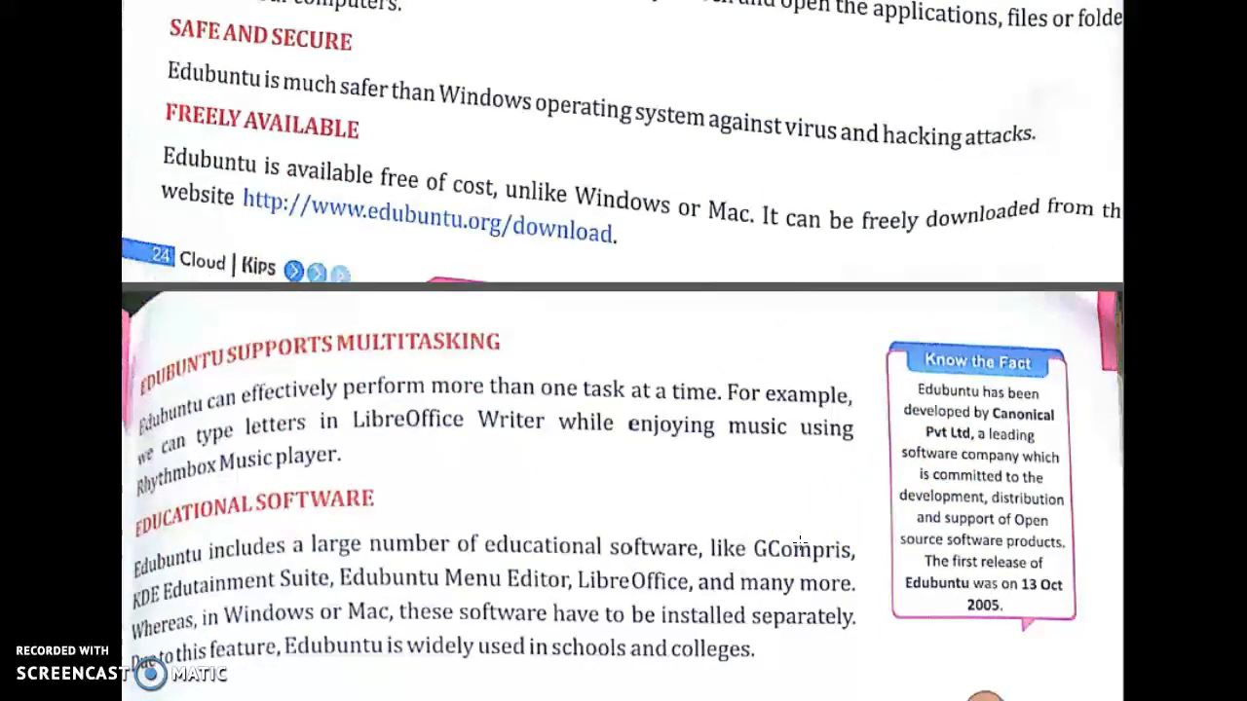
mouse_move(735, 526)
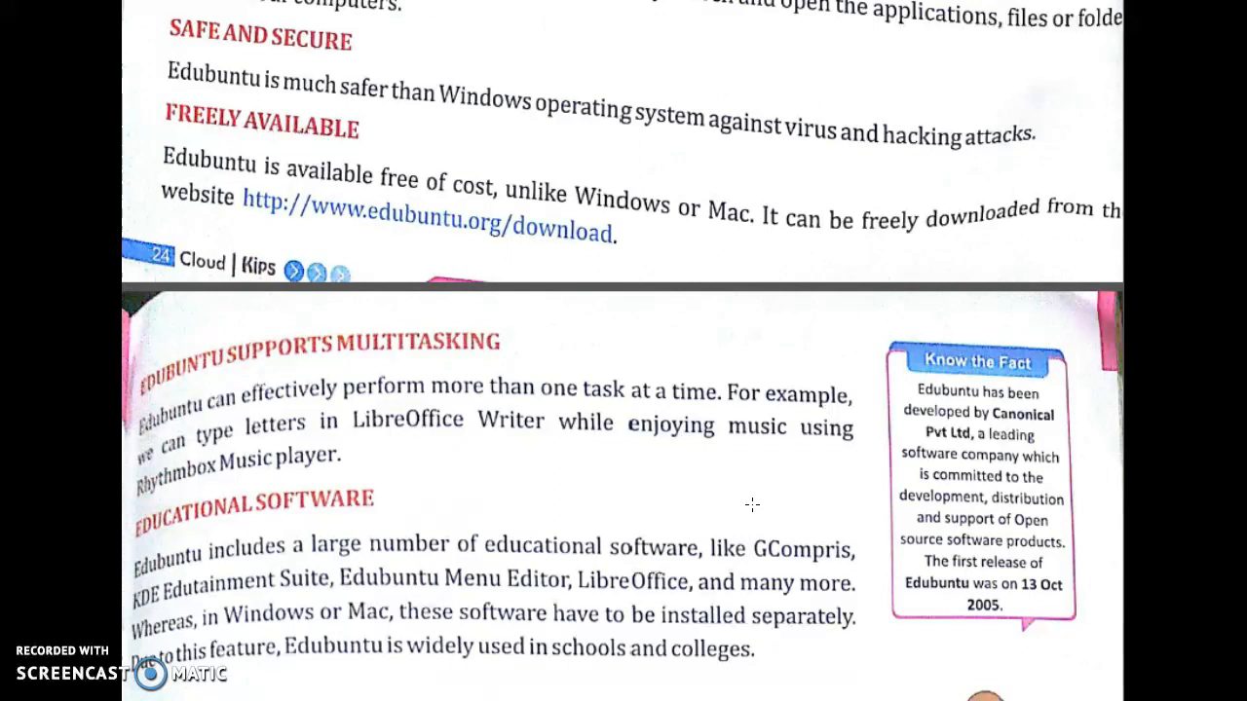
mouse_move(752, 468)
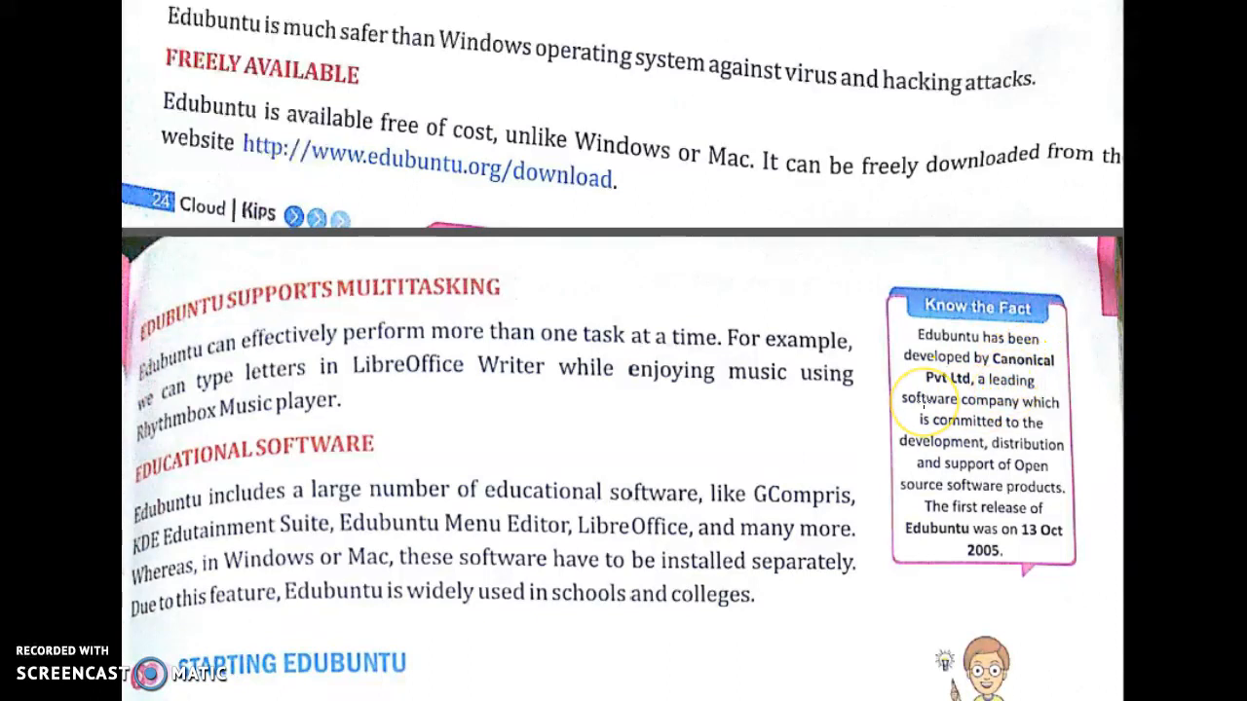
mouse_move(1031, 646)
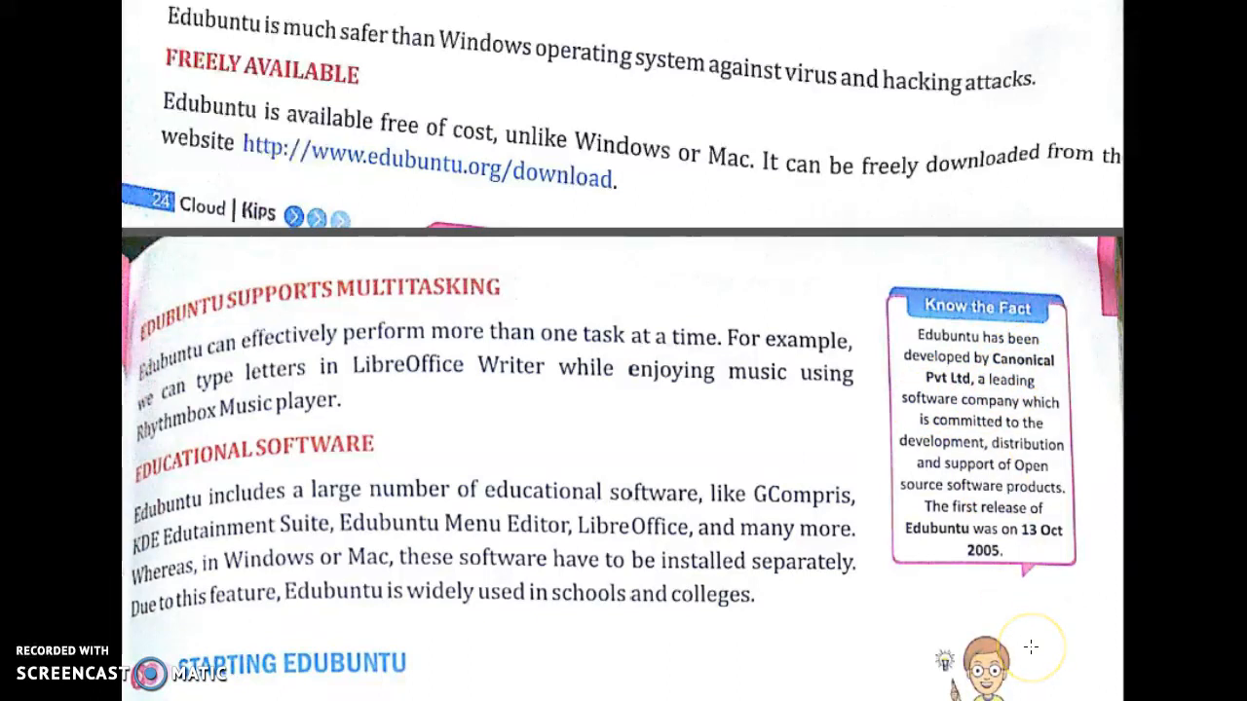
mouse_move(1030, 646)
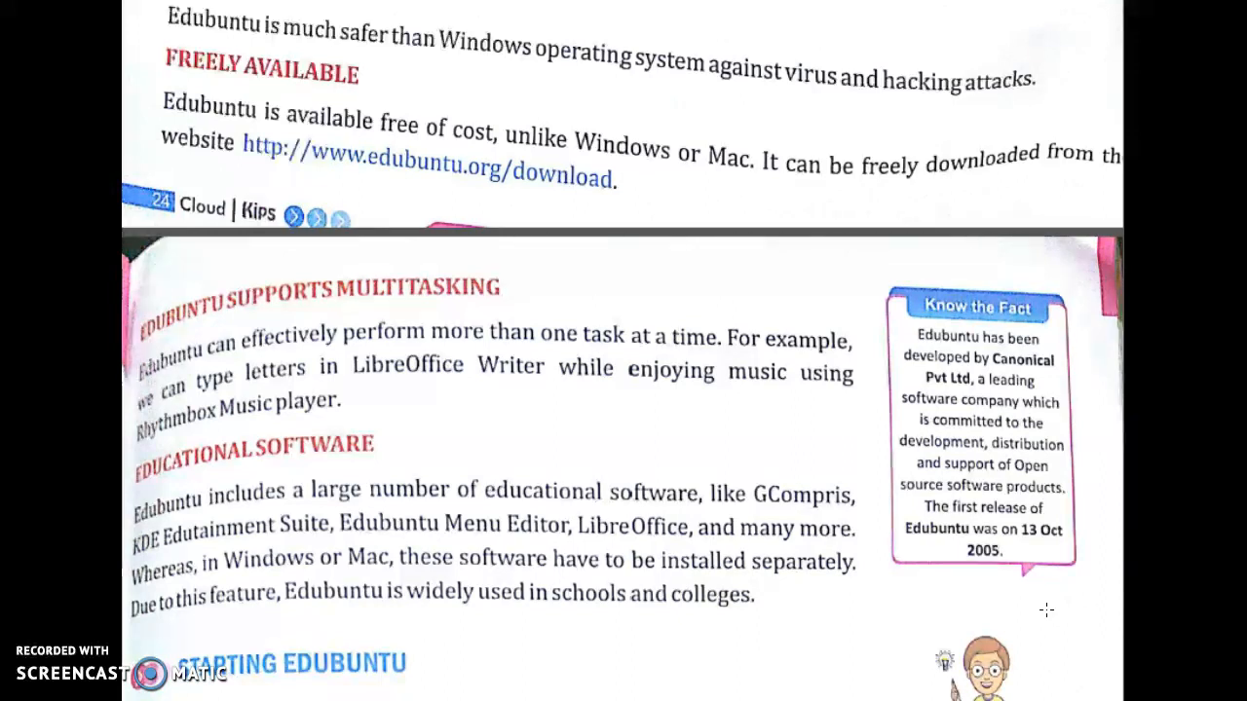
scroll("down", 3)
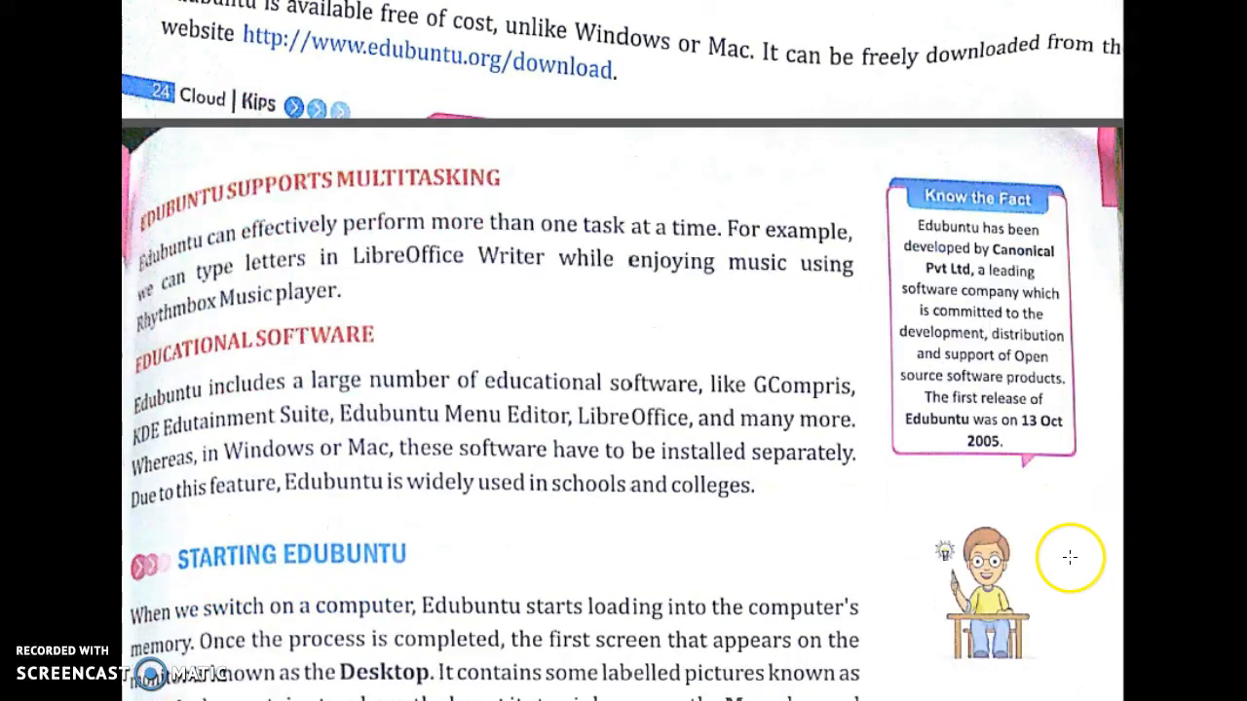
mouse_move(1068, 556)
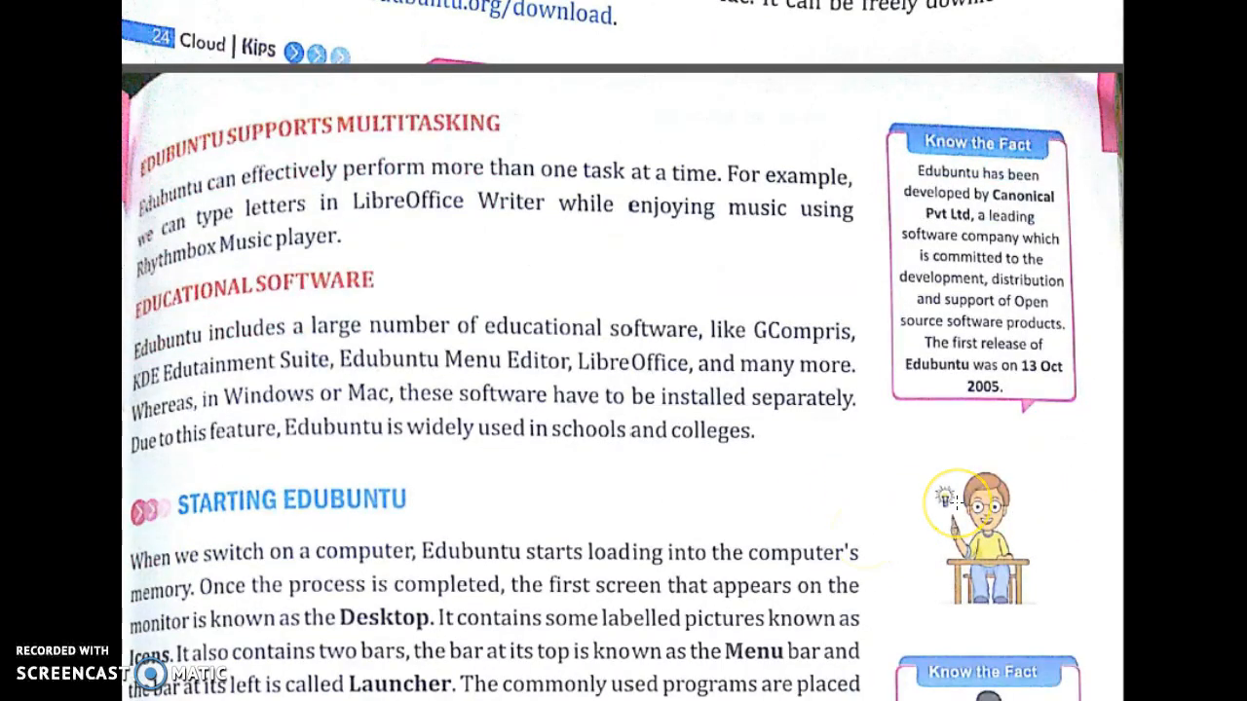
scroll("down", 3)
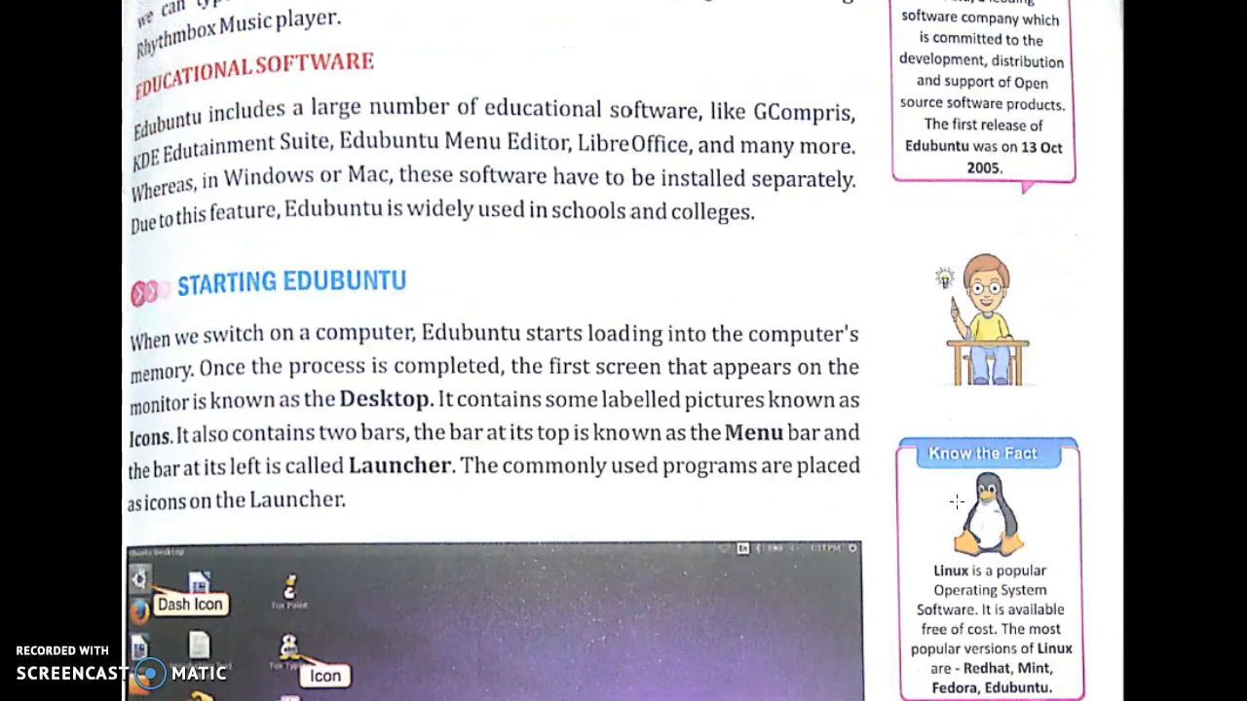
scroll("down", 3)
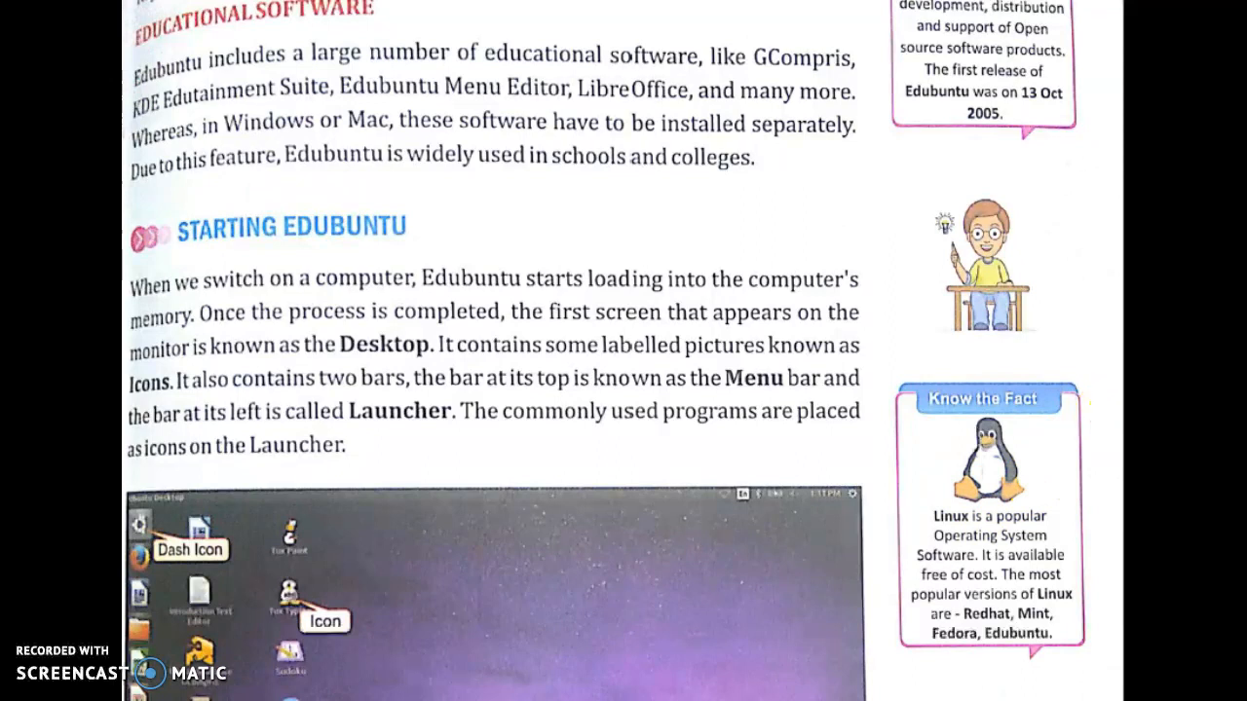
scroll("down", 3)
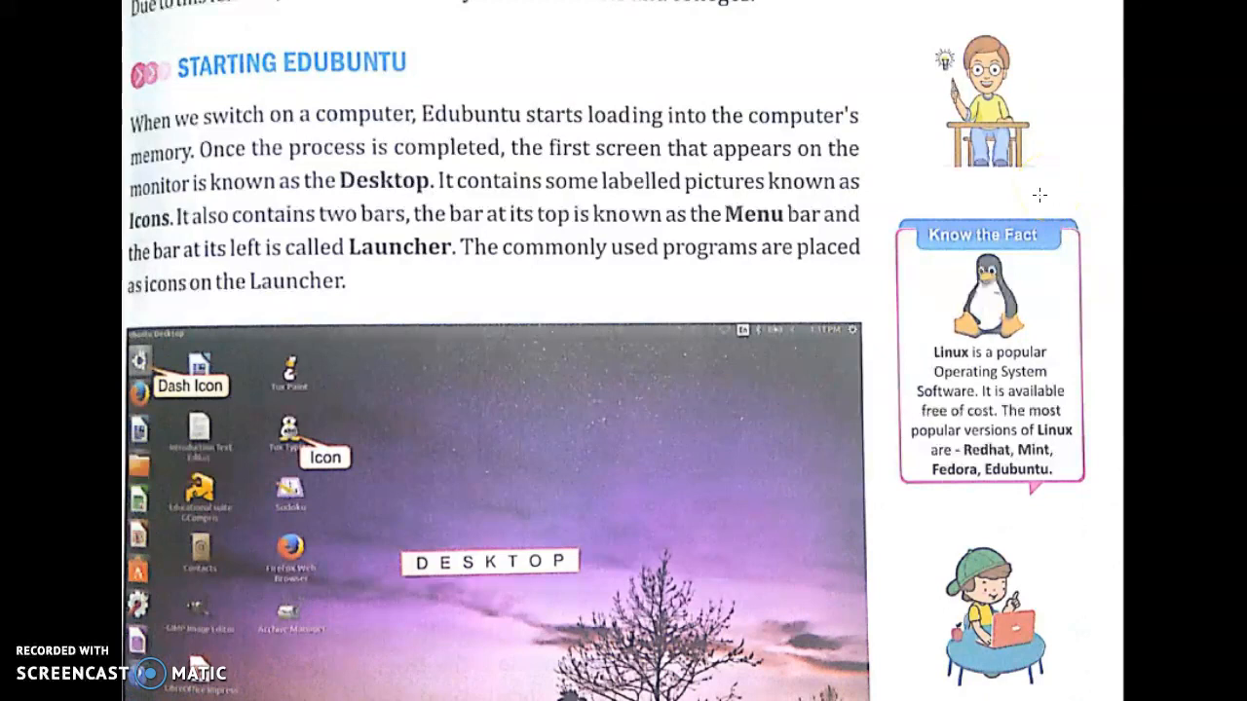
mouse_move(1033, 200)
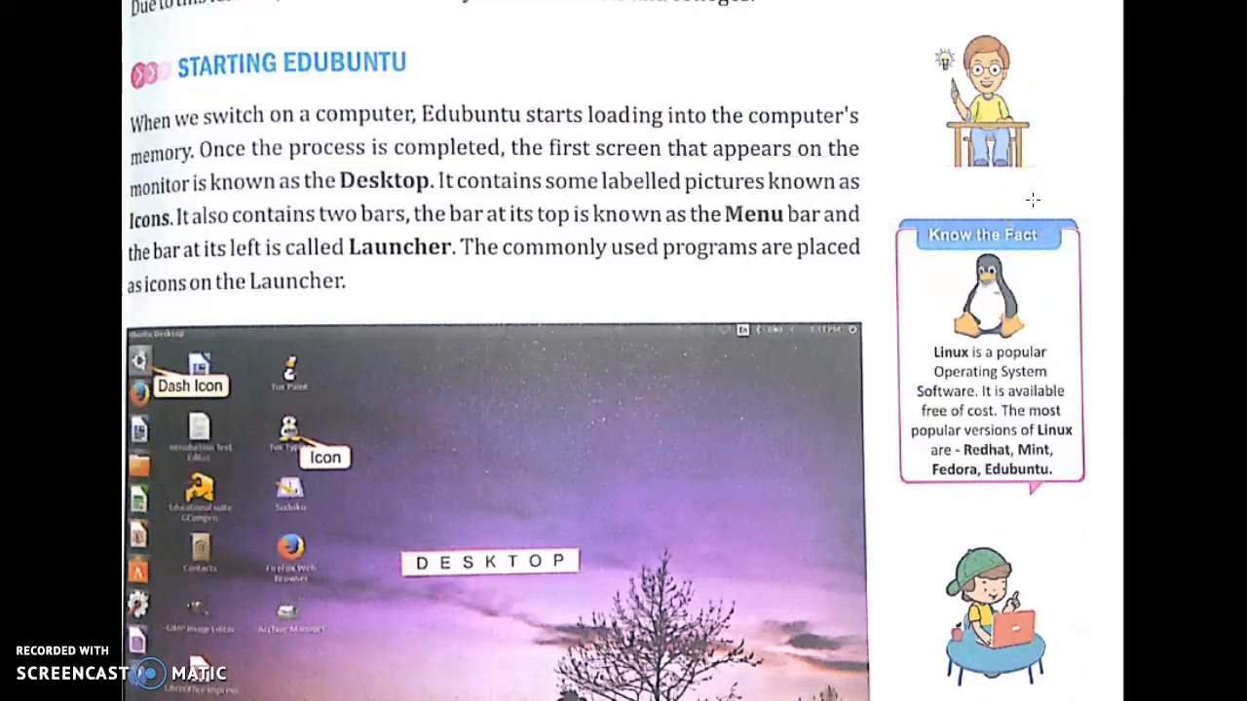
scroll("down", 3)
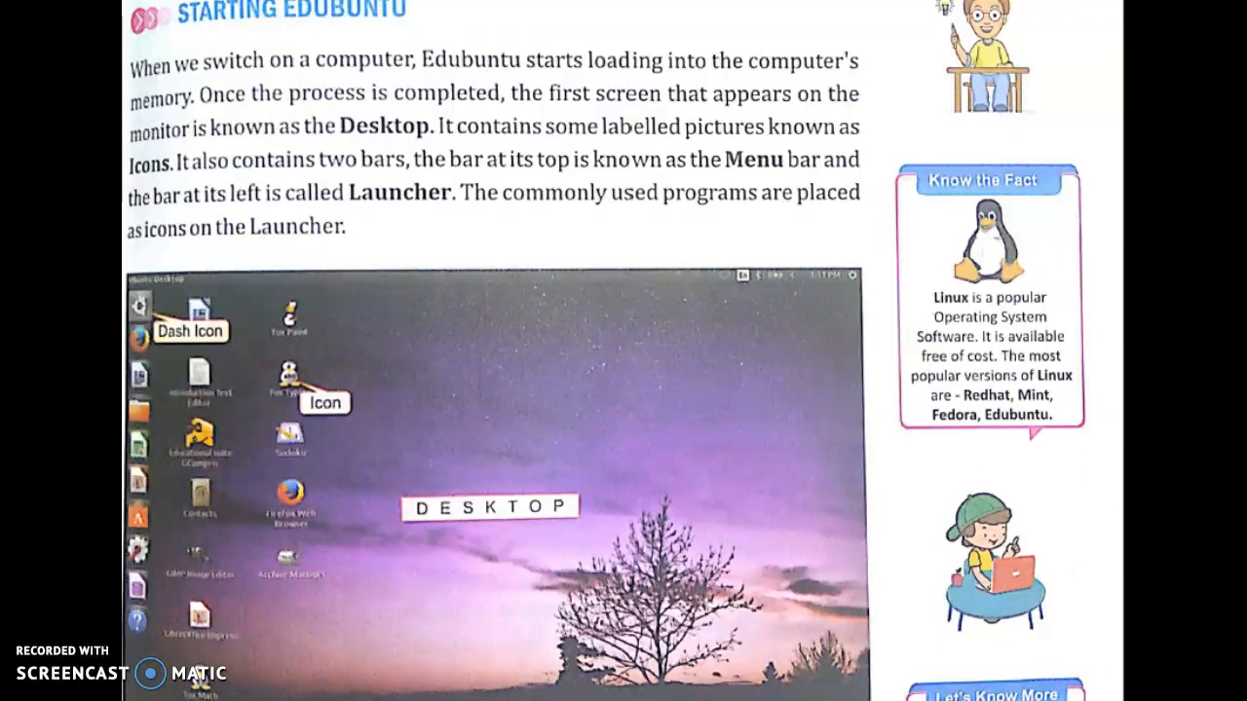
scroll("down", 3)
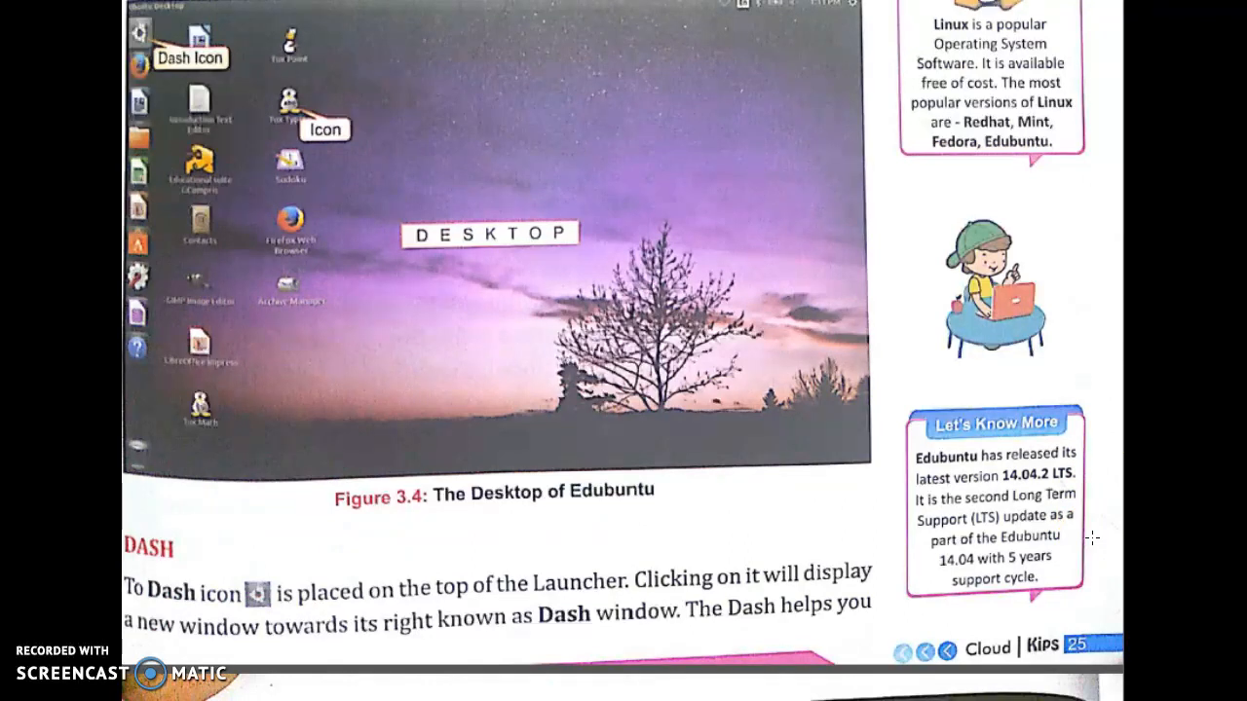
scroll("down", 3)
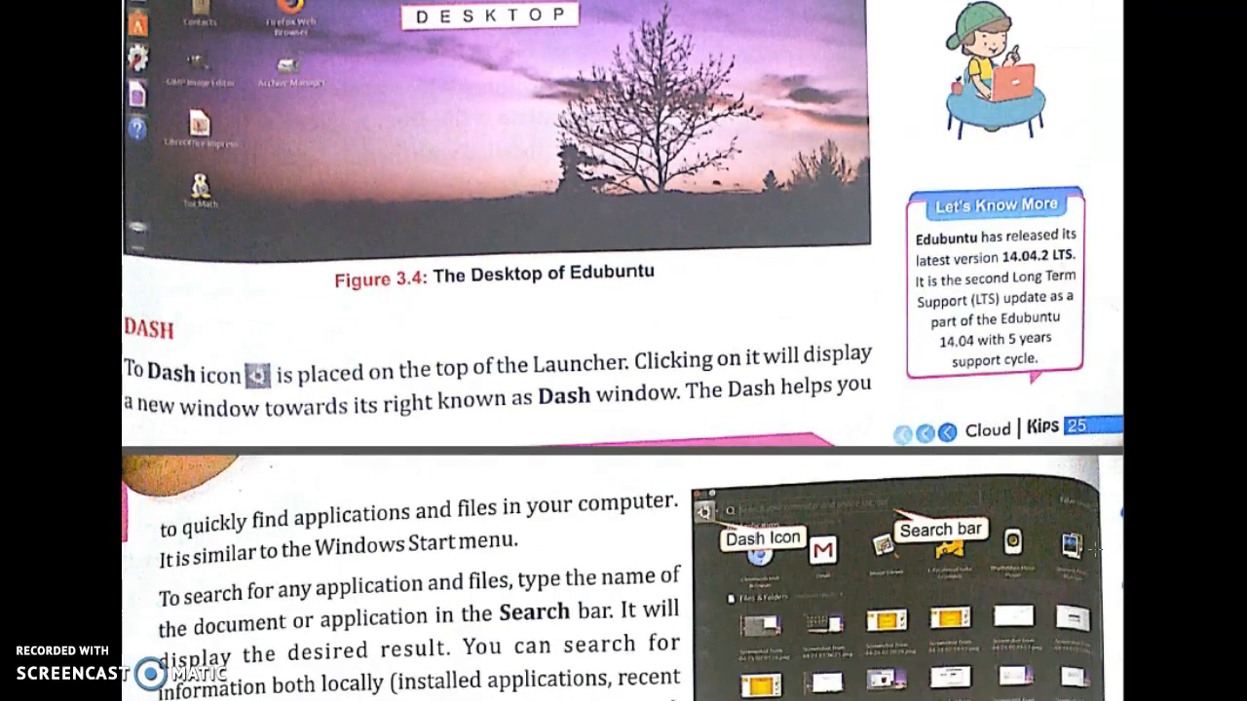
scroll("down", 3)
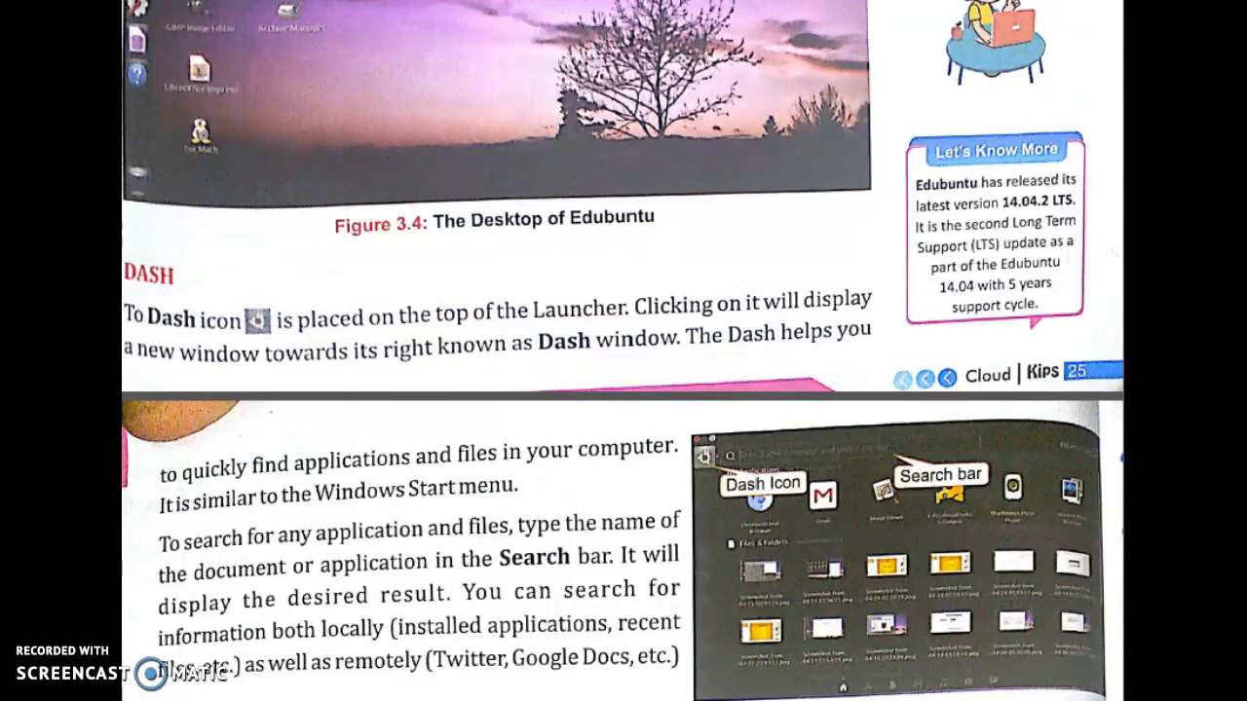
scroll("down", 3)
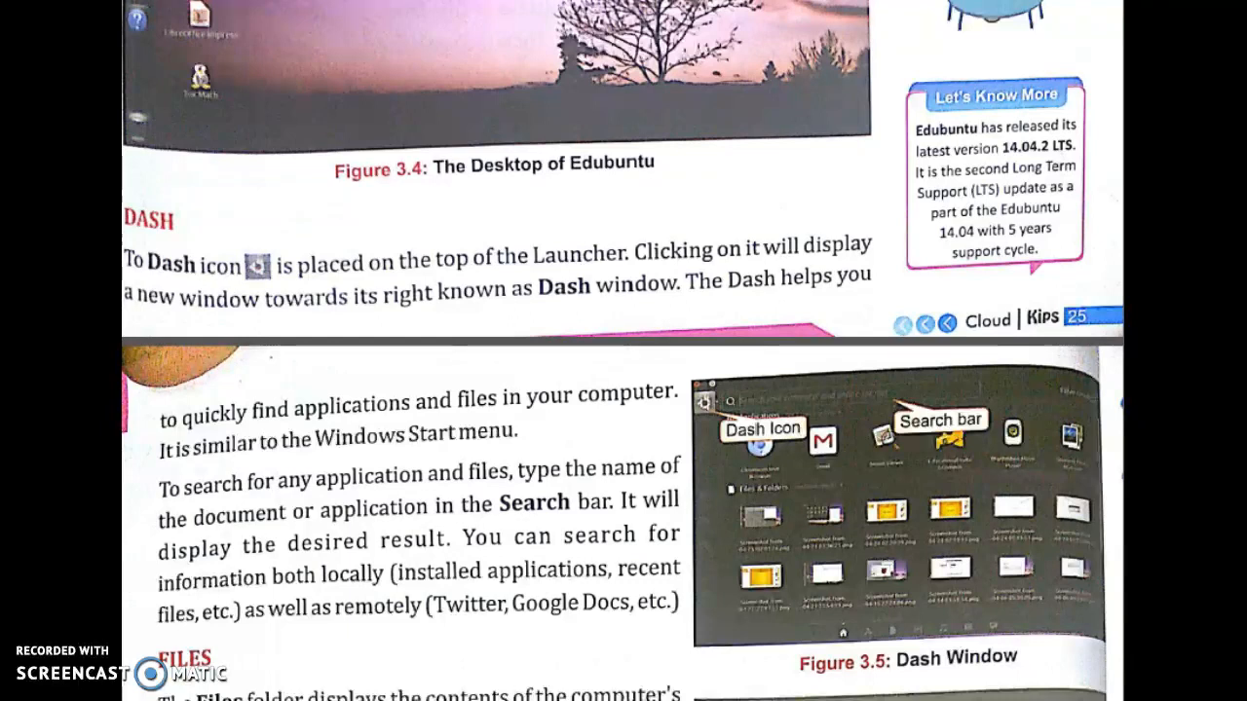
scroll("down", 3)
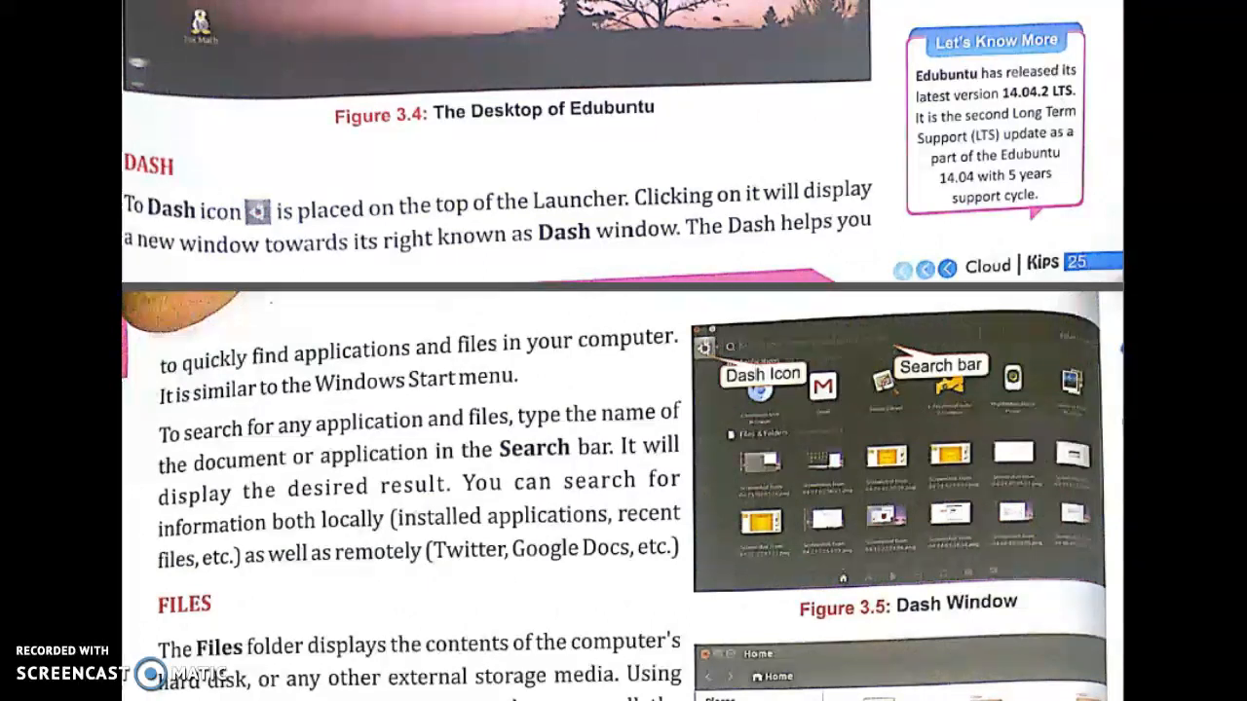
scroll("down", 3)
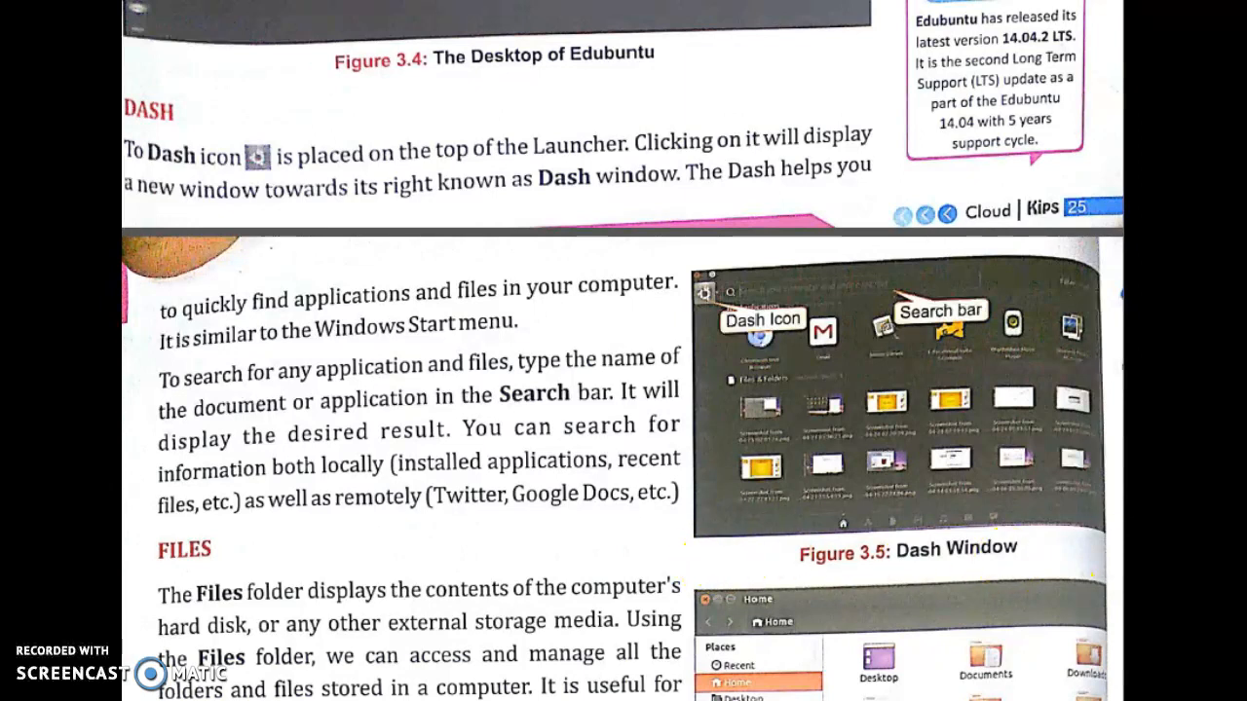
scroll("down", 3)
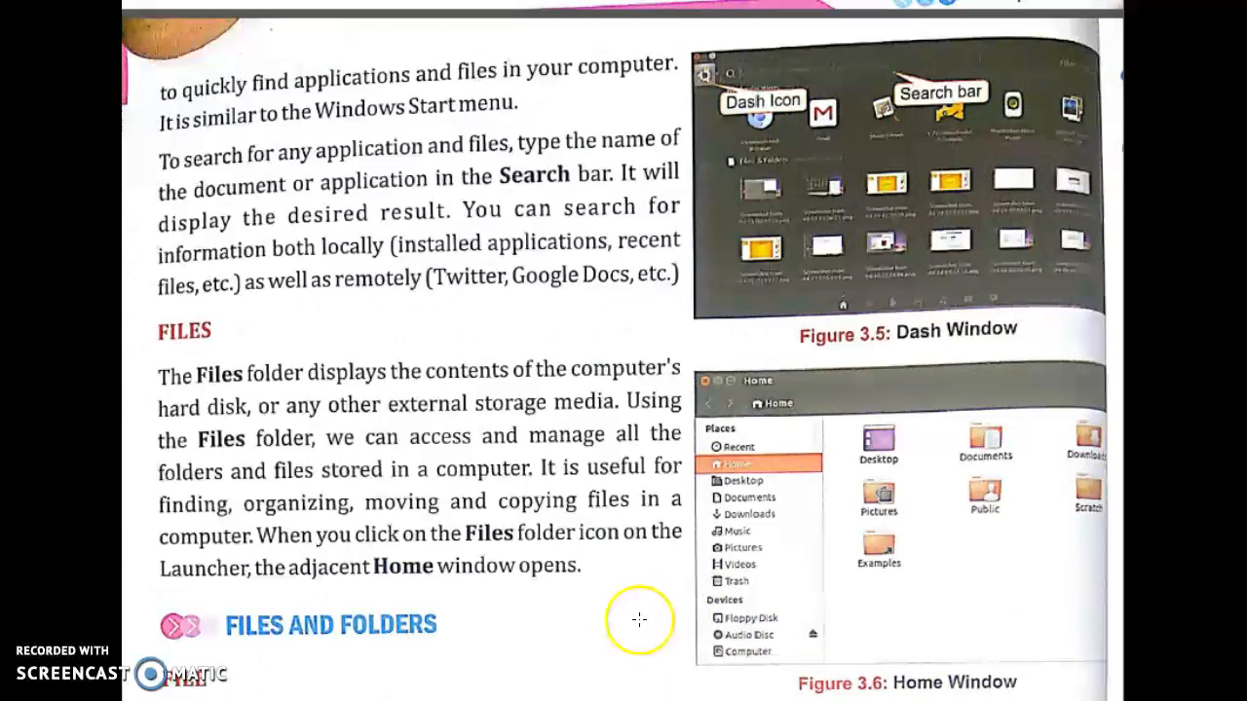
scroll("down", 3)
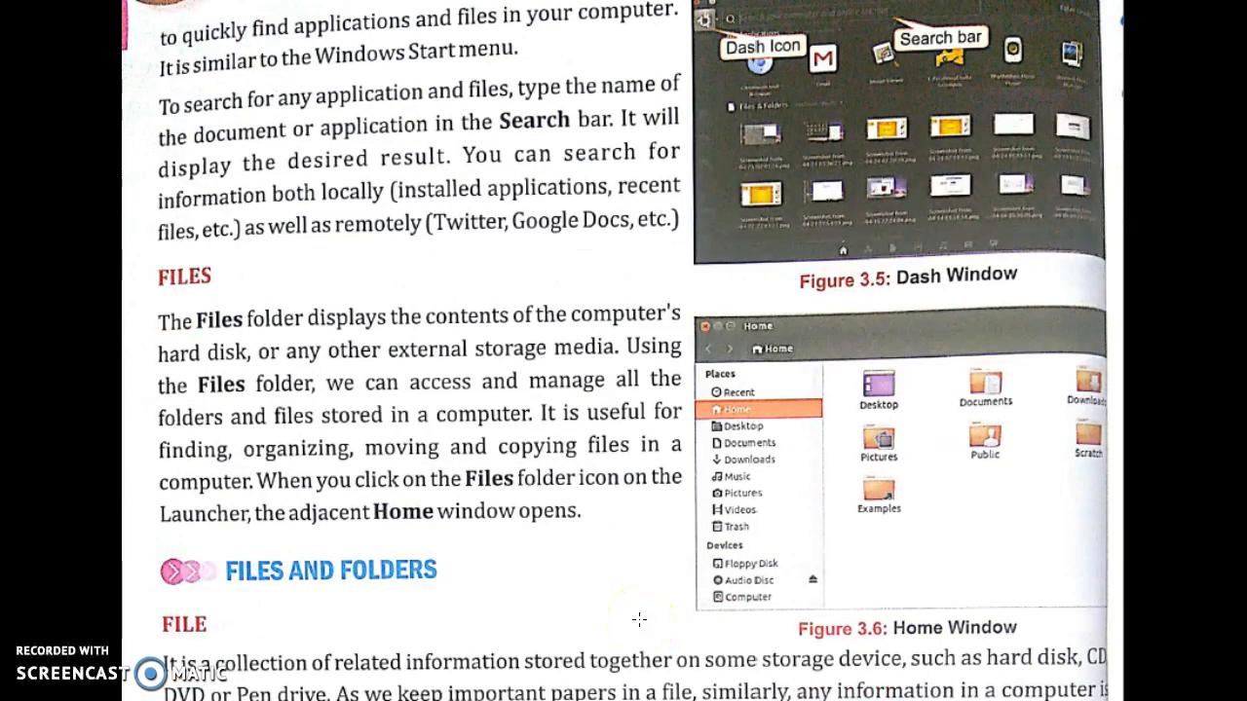
scroll("down", 3)
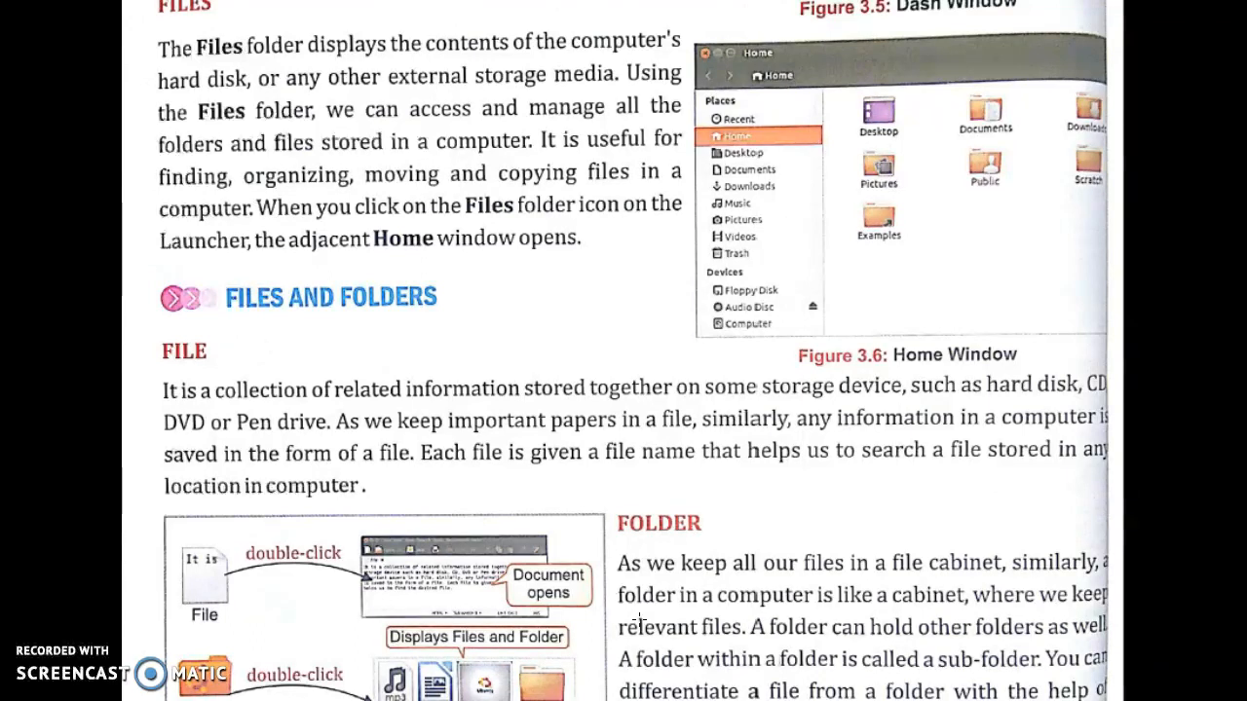
mouse_move(389, 466)
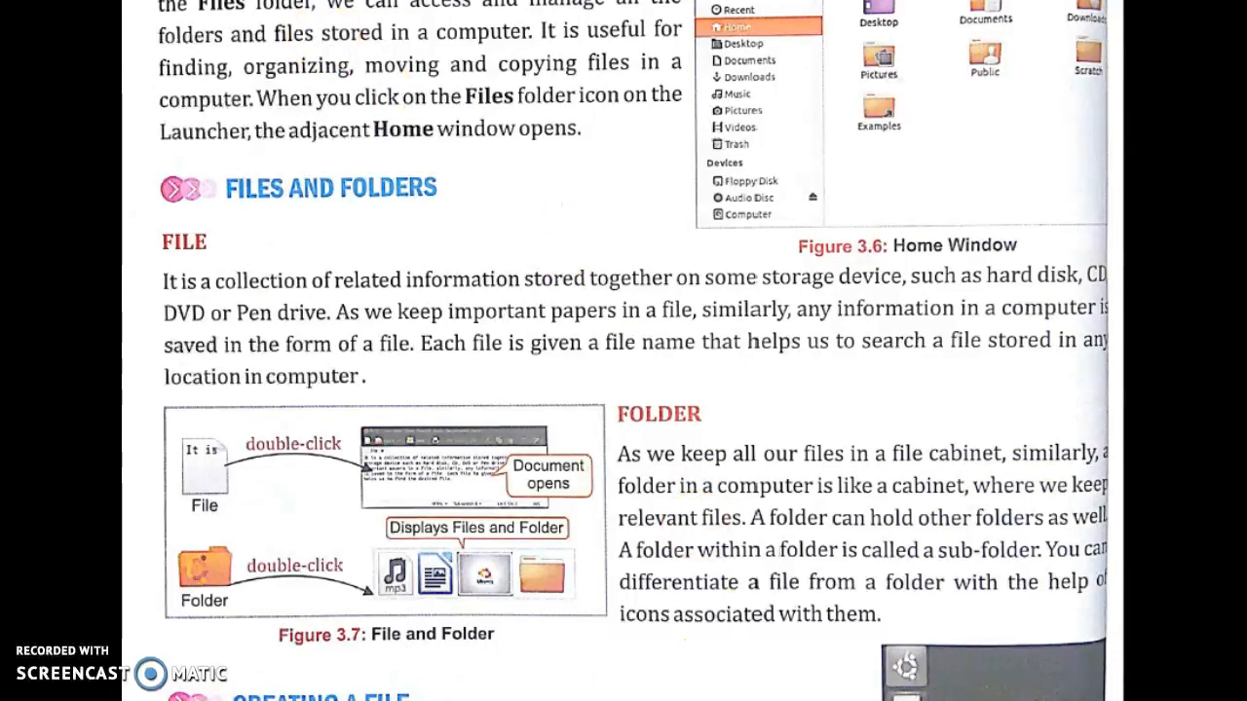
scroll("down", 3)
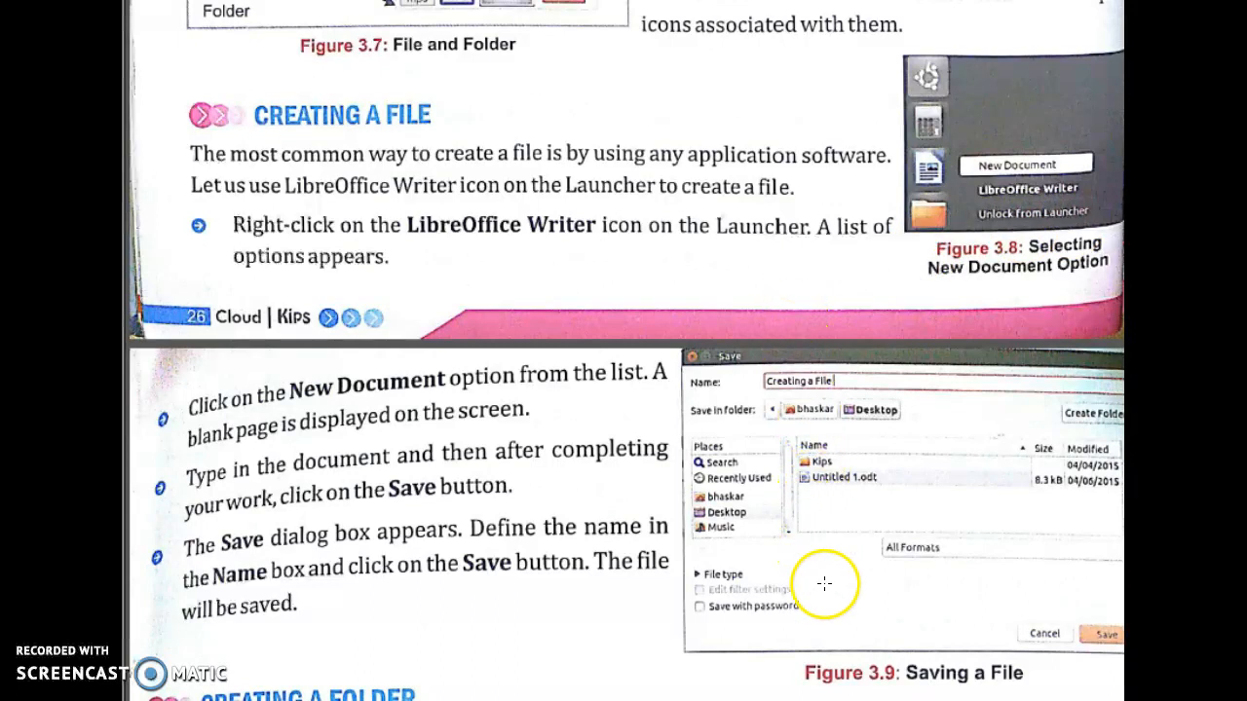
mouse_move(421, 426)
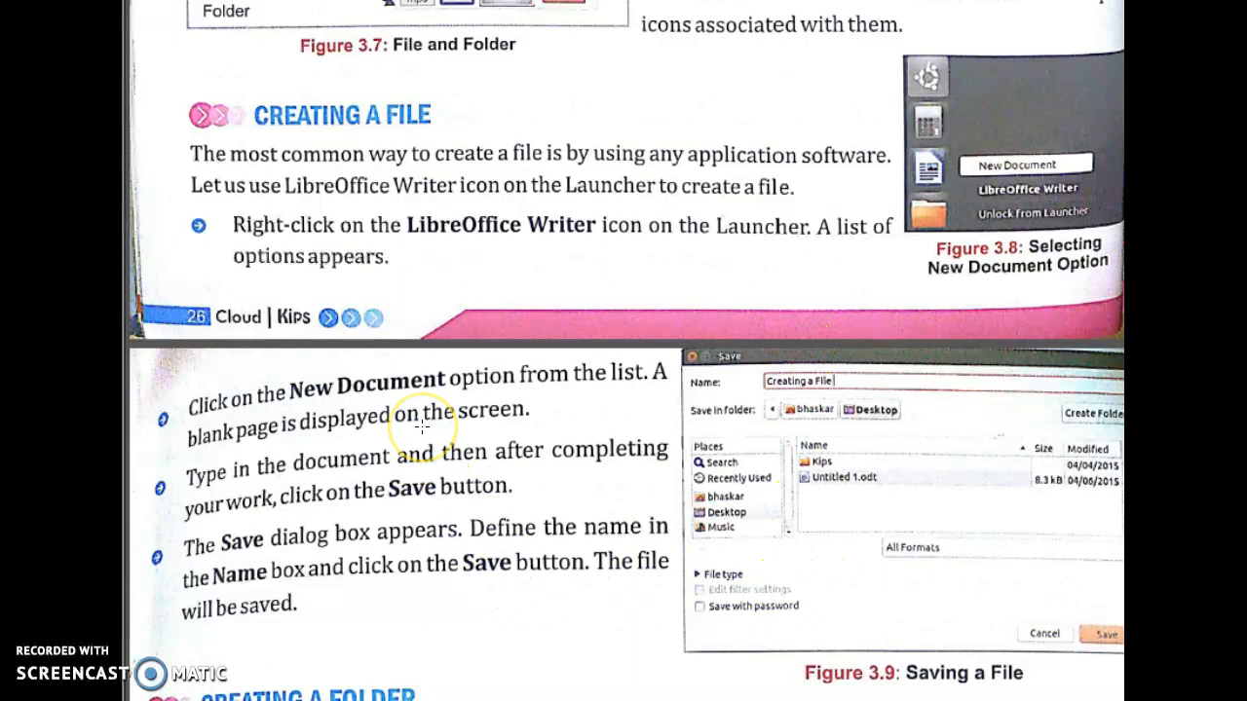
mouse_move(514, 507)
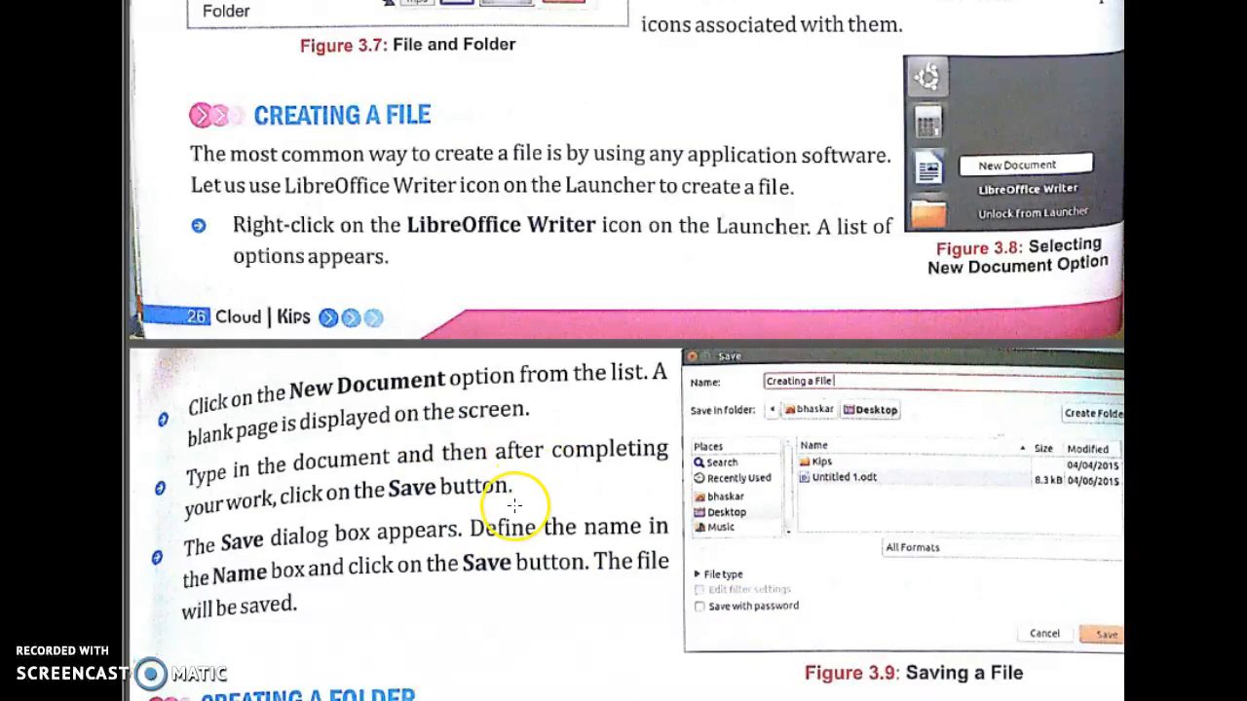
scroll("down", 3)
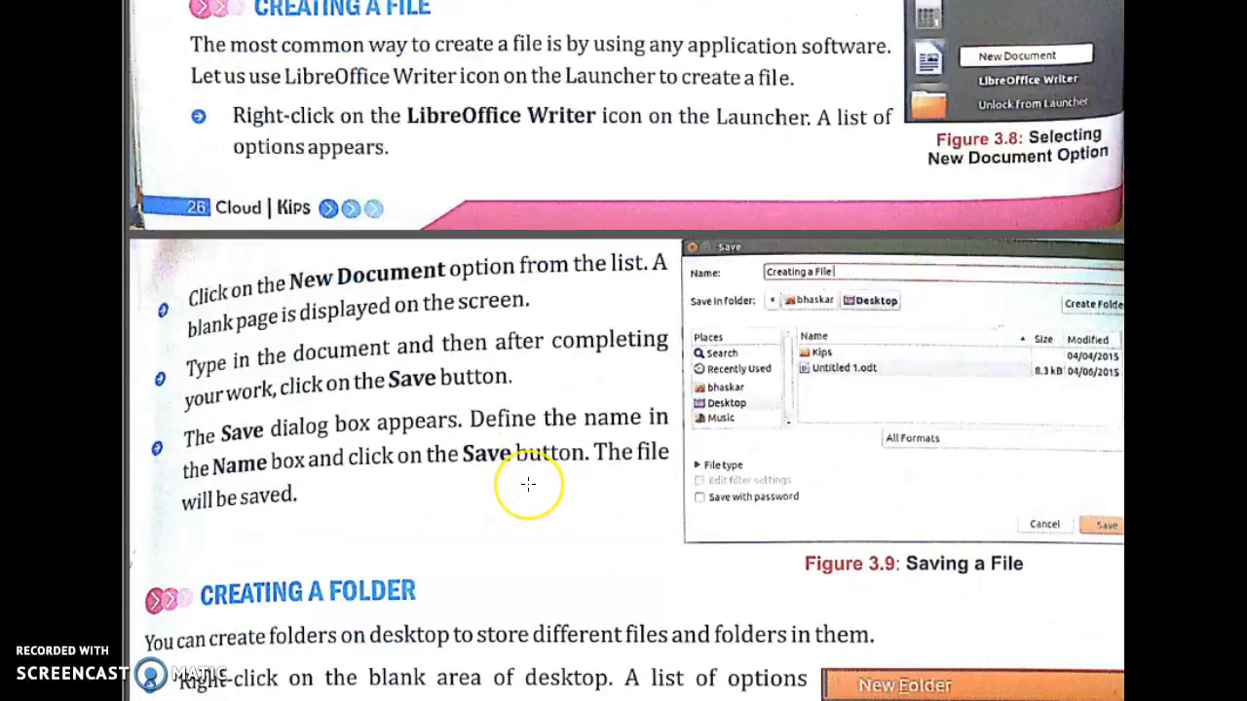
scroll("down", 3)
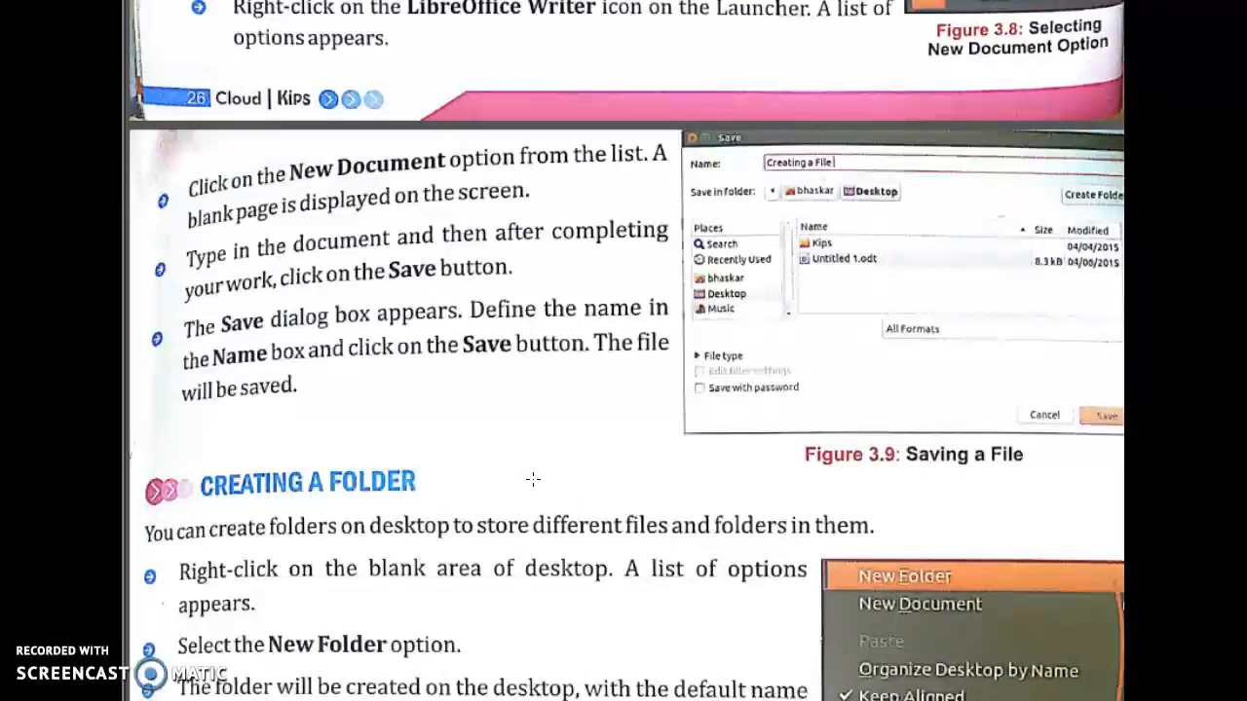
scroll("down", 3)
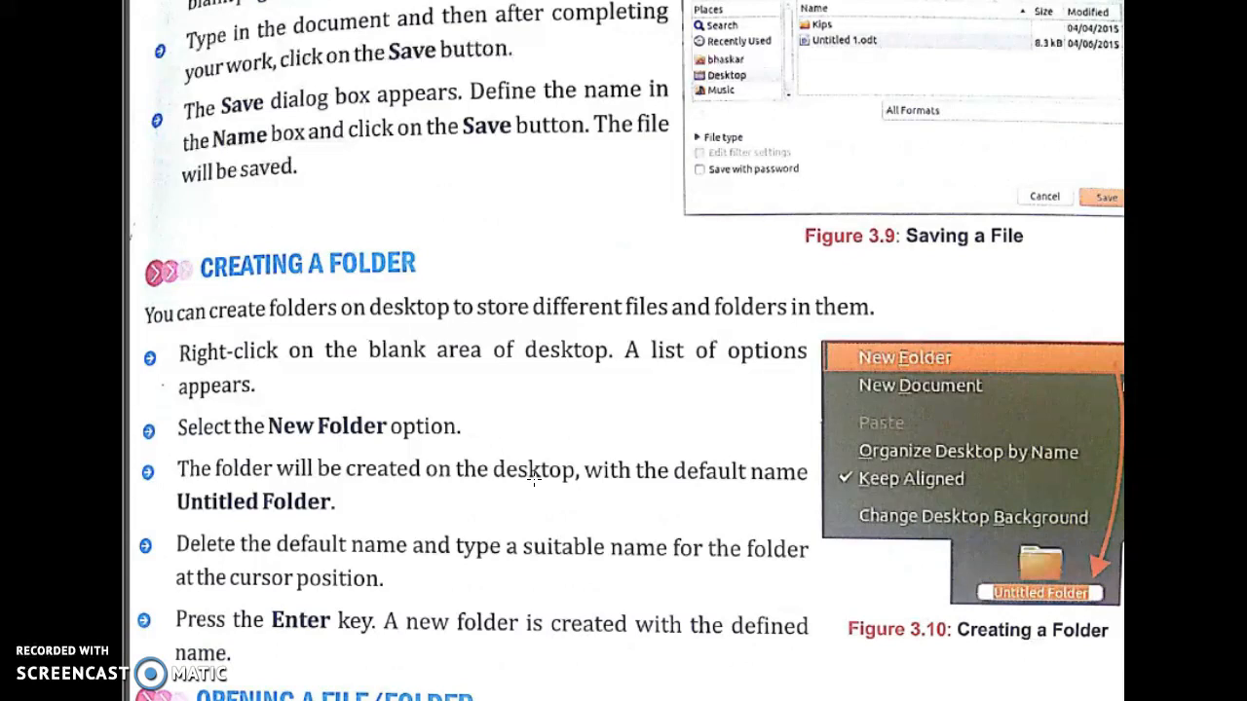
scroll("down", 3)
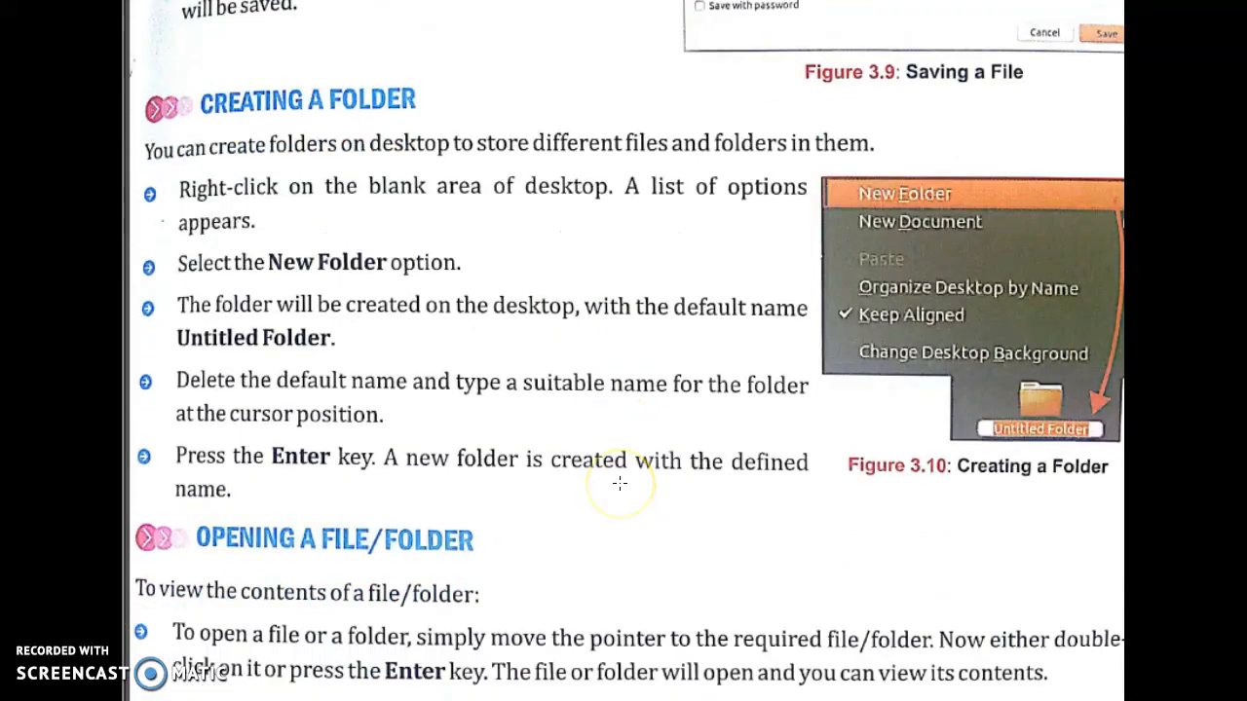
scroll("down", 3)
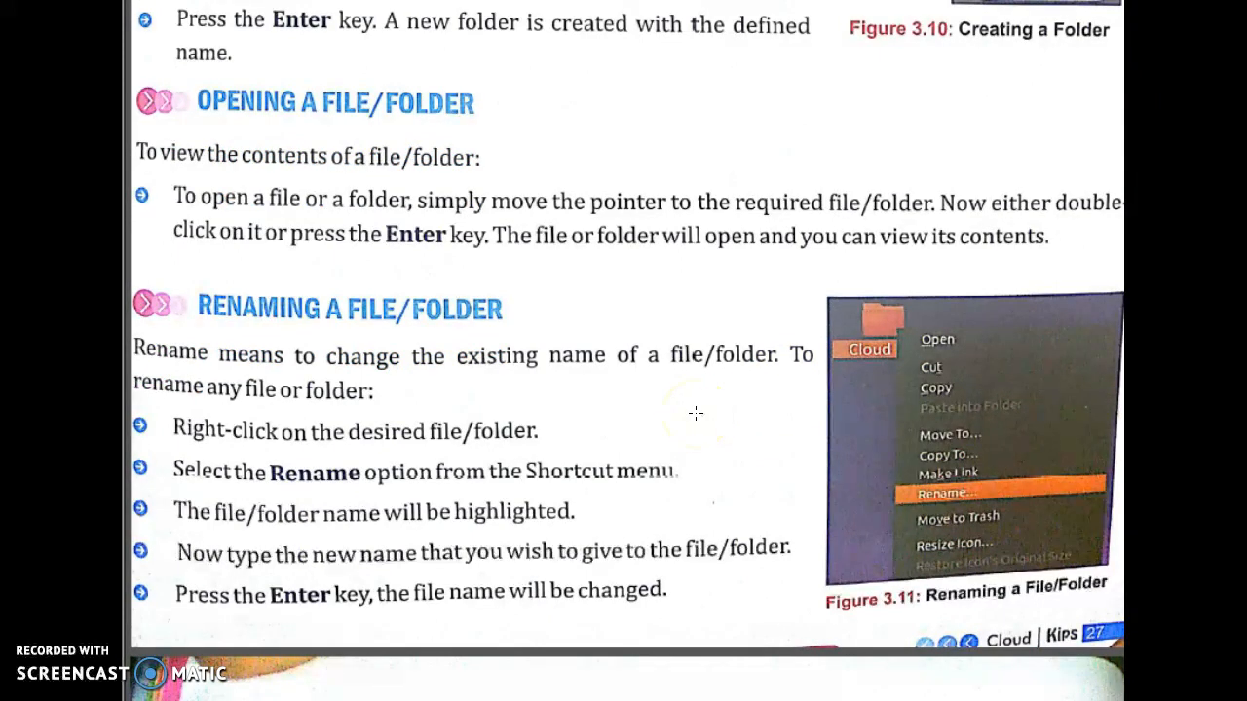
scroll("down", 3)
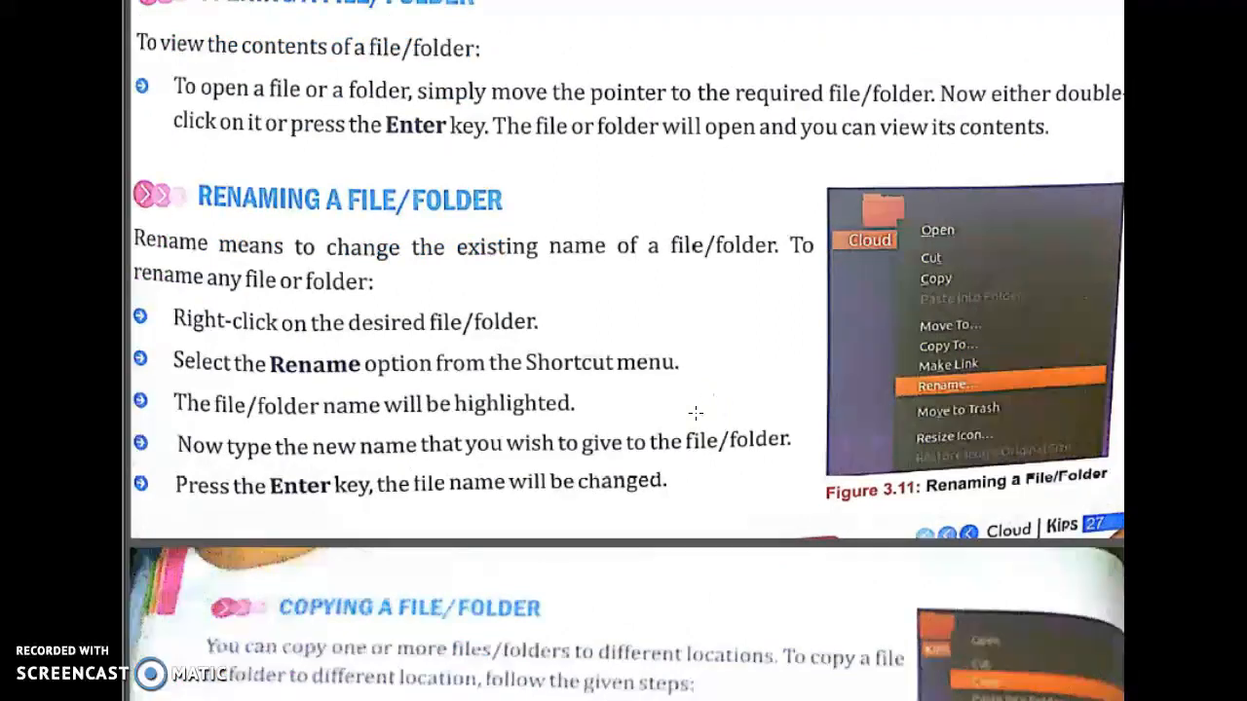
scroll("down", 3)
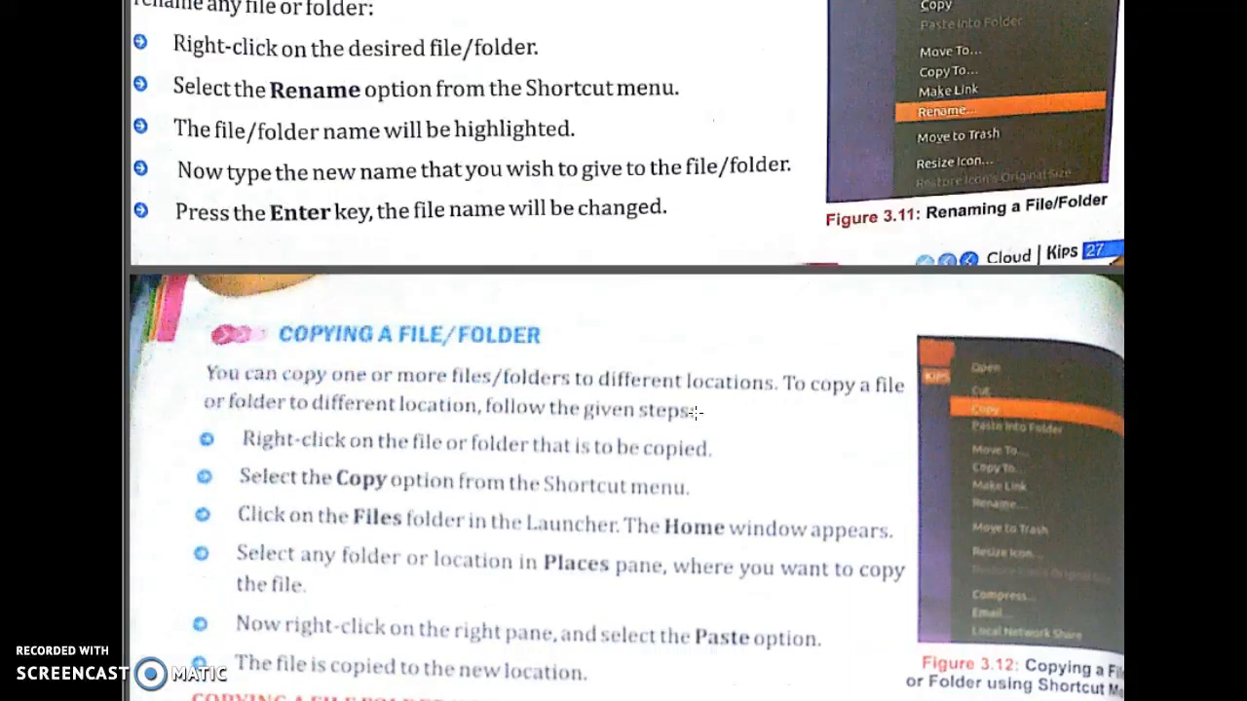
scroll("down", 3)
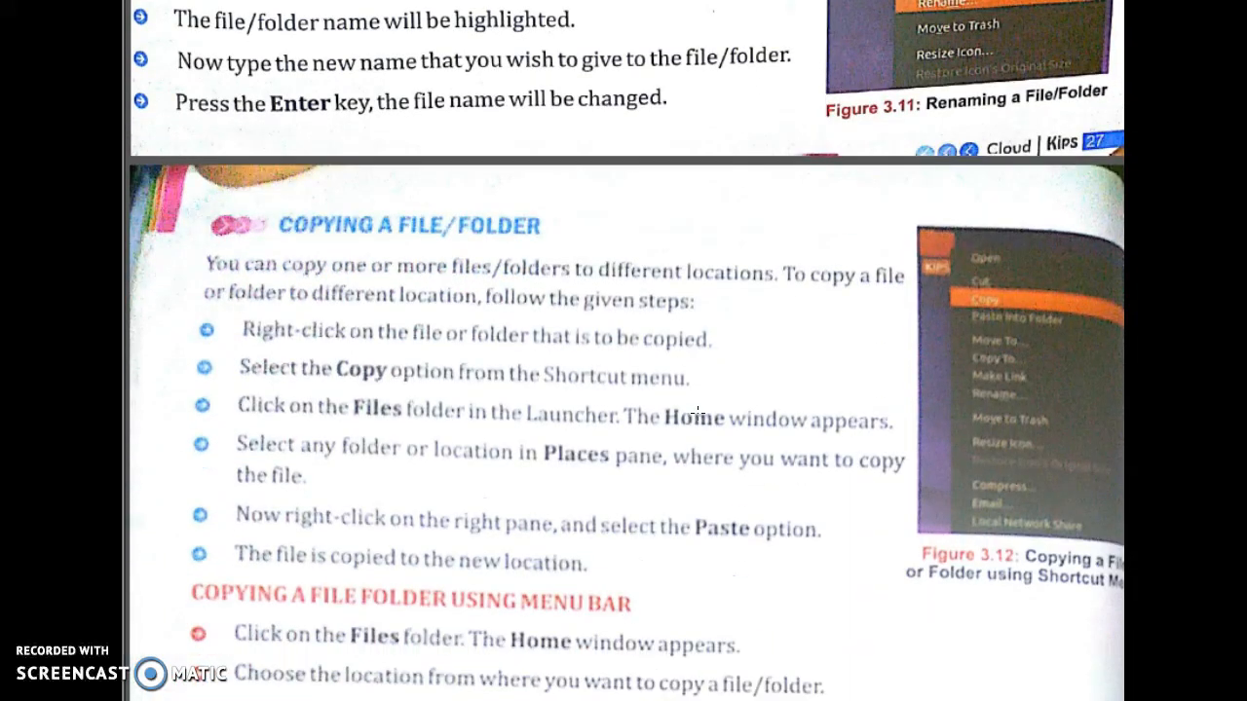
scroll("down", 3)
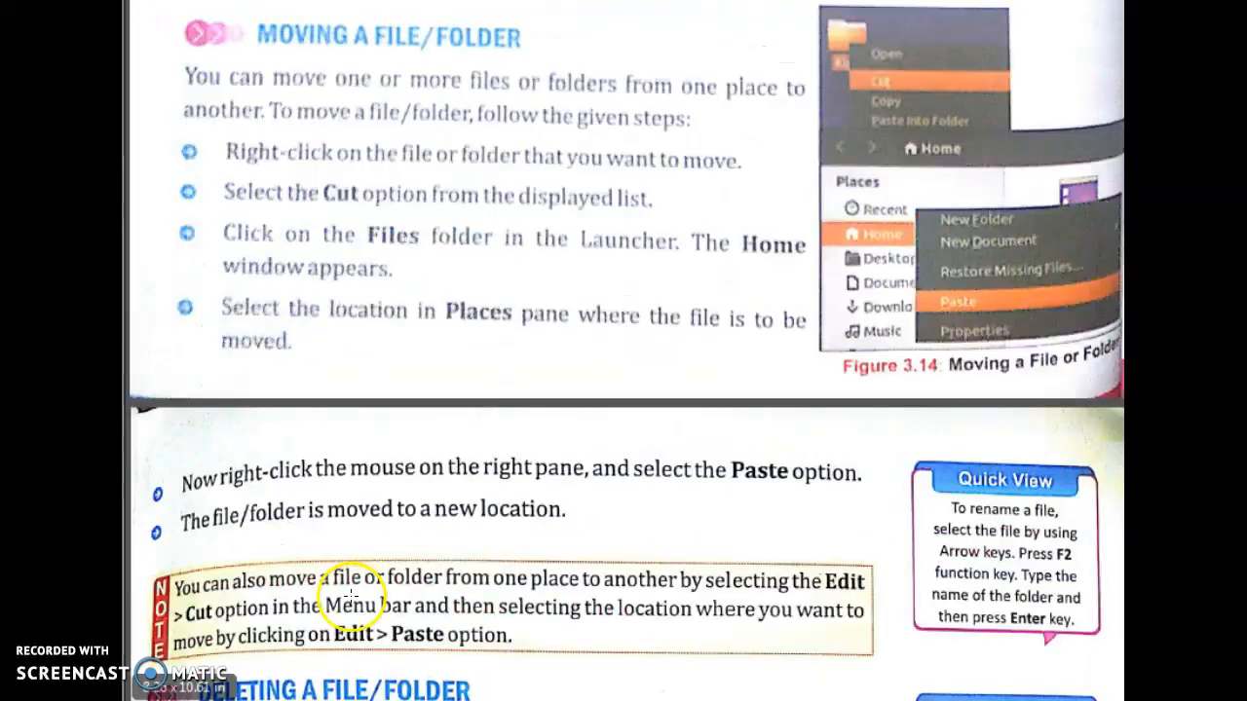
mouse_move(456, 398)
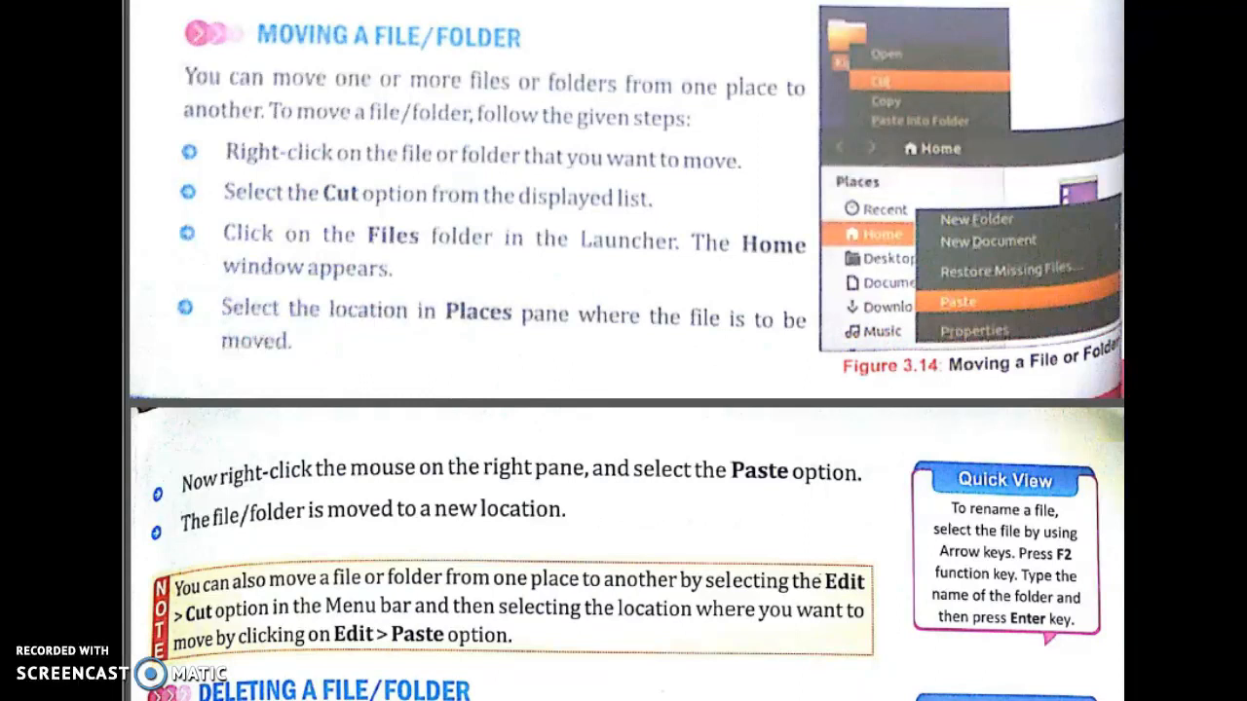
scroll("down", 3)
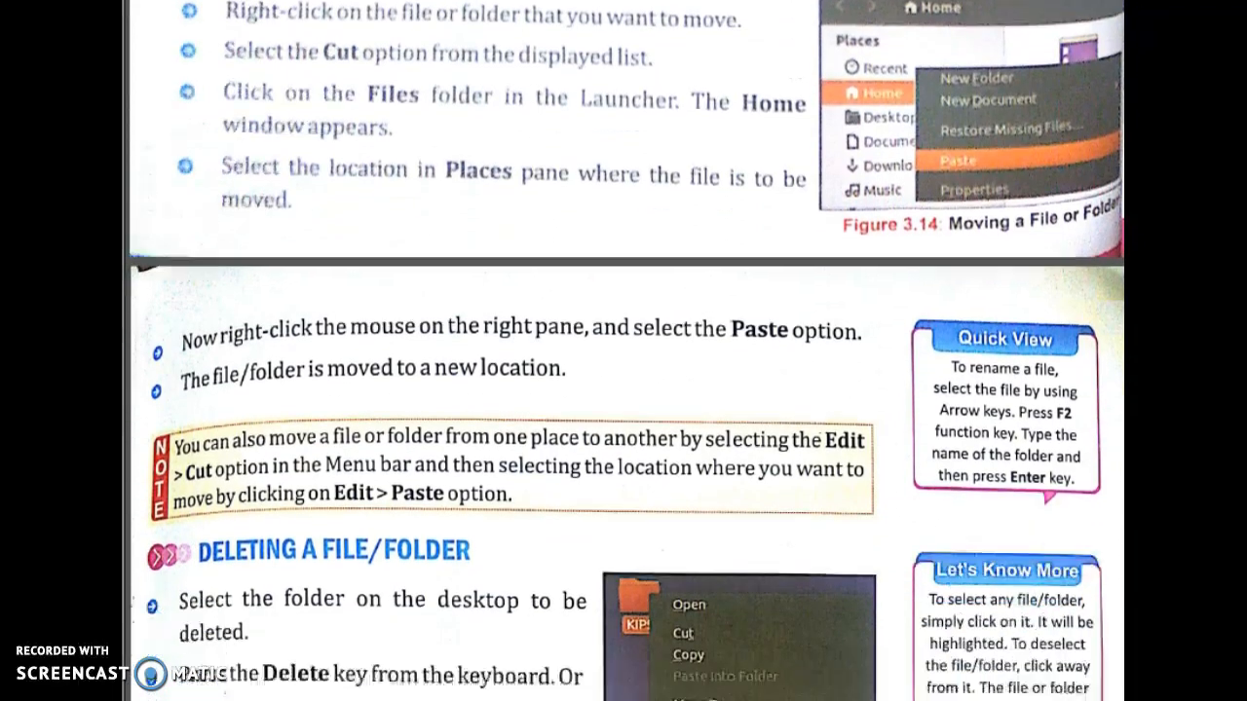
scroll("down", 3)
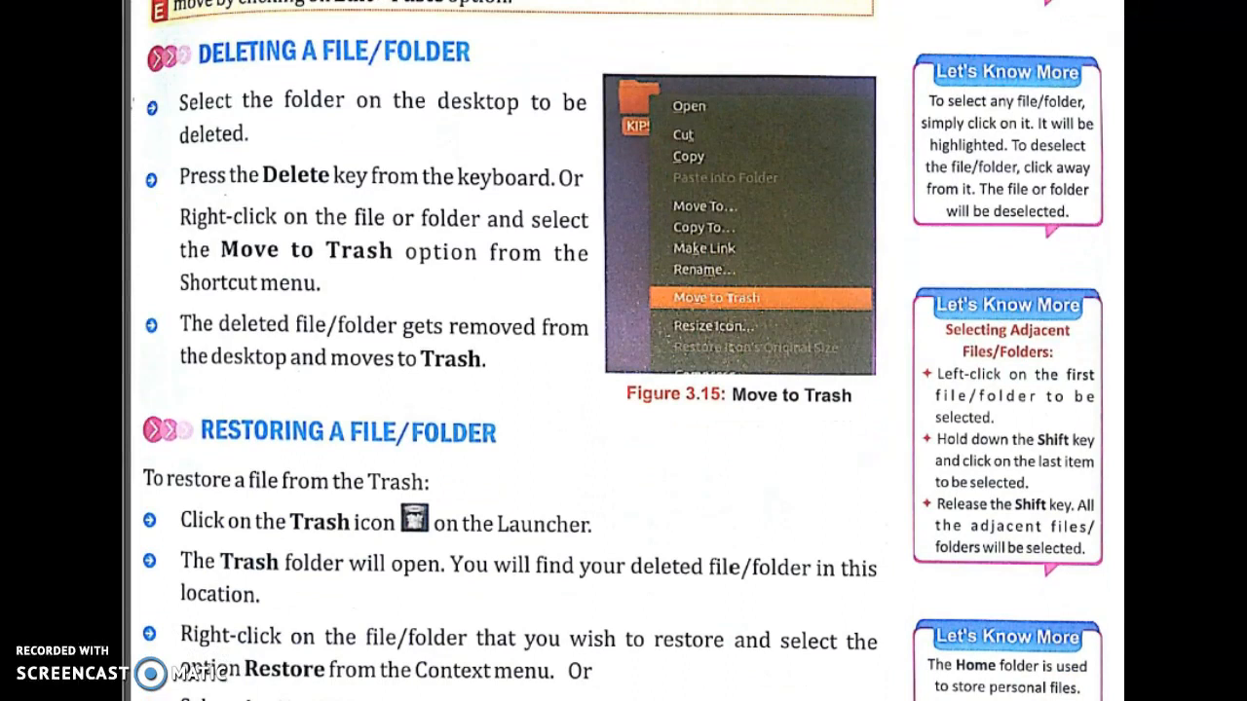
scroll("down", 3)
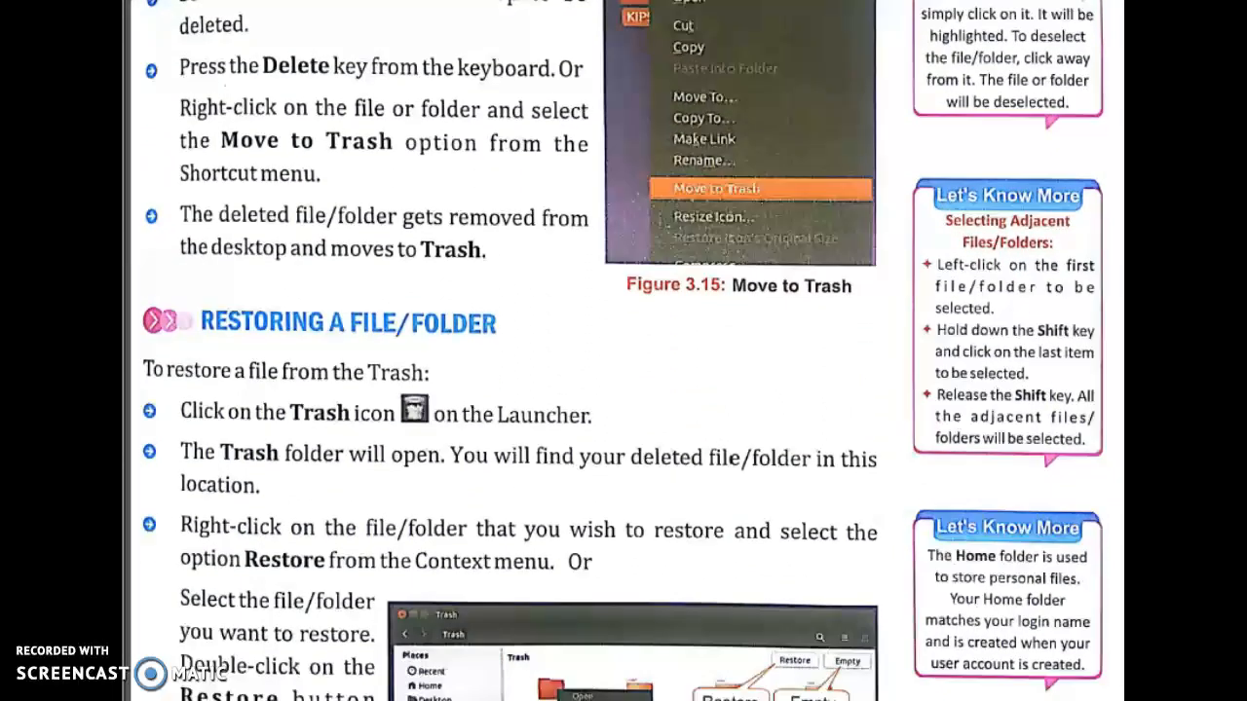
scroll("down", 3)
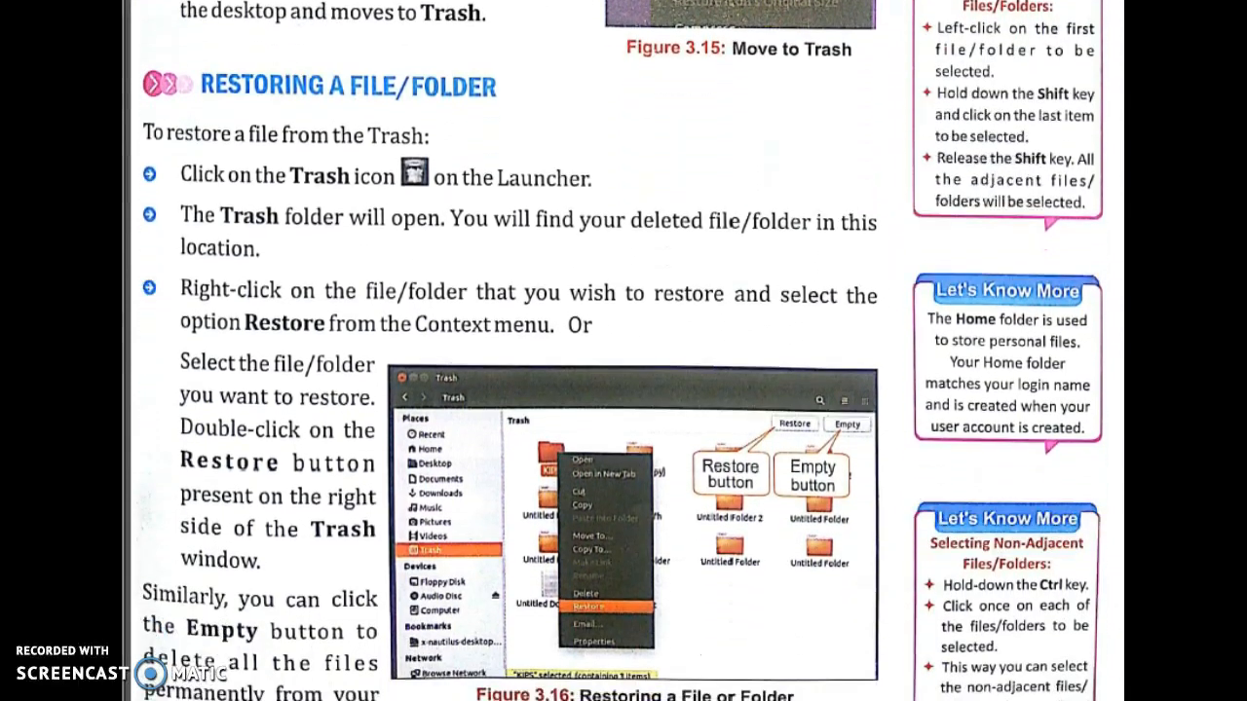
scroll("down", 3)
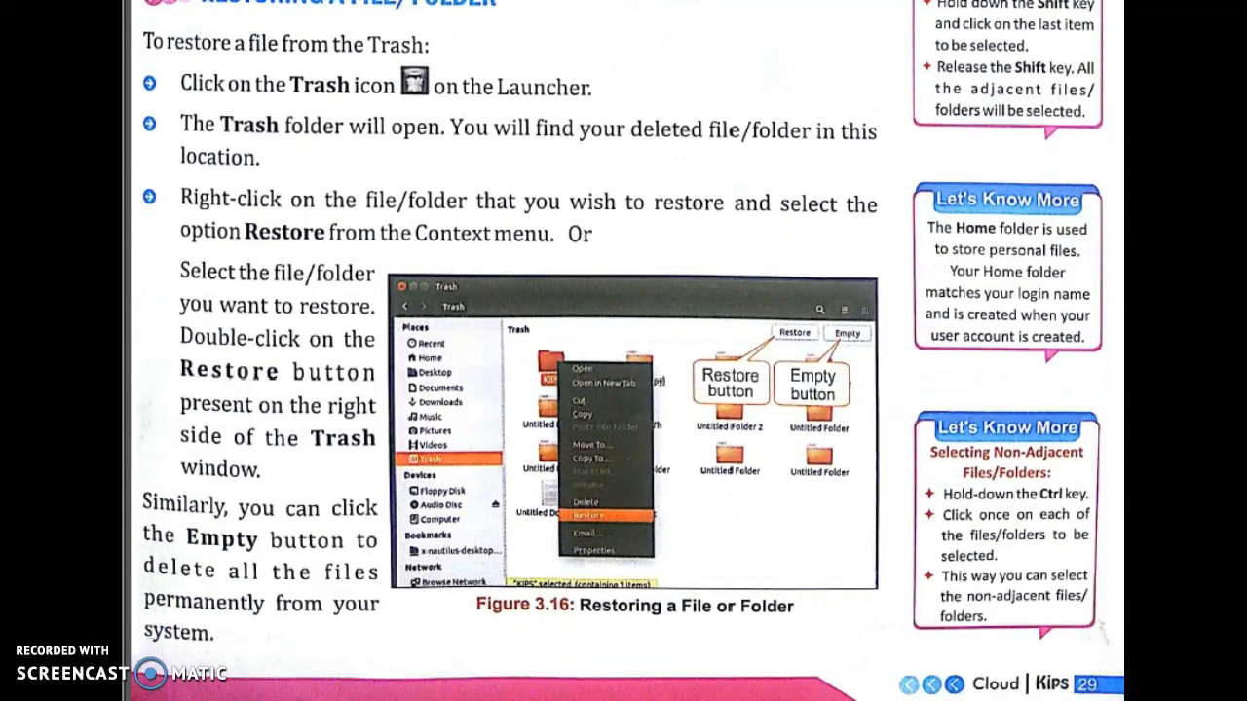
scroll("down", 3)
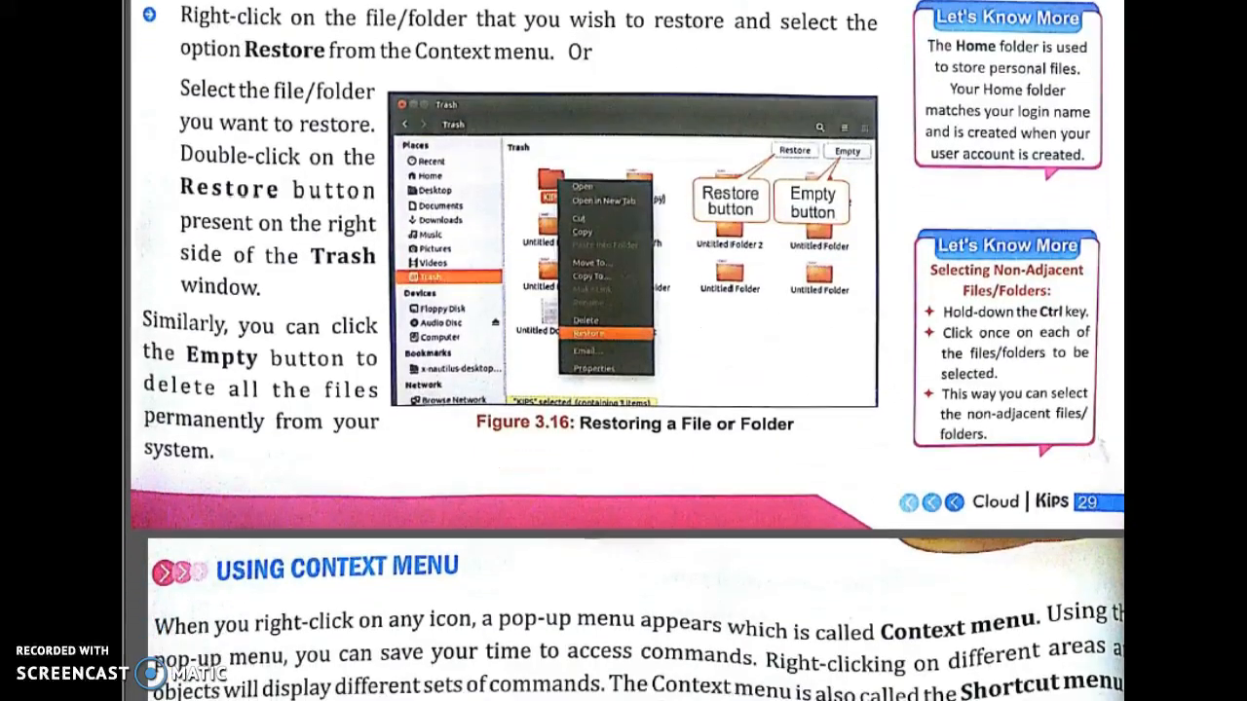
scroll("down", 3)
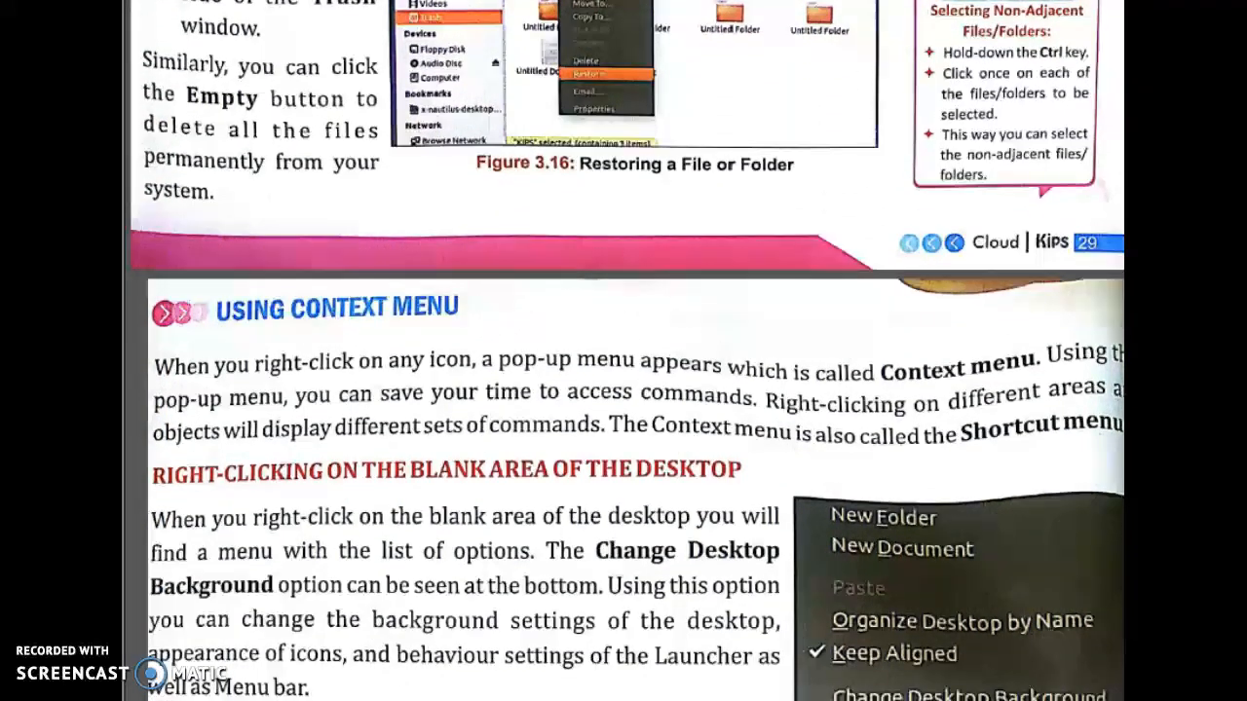
scroll("down", 3)
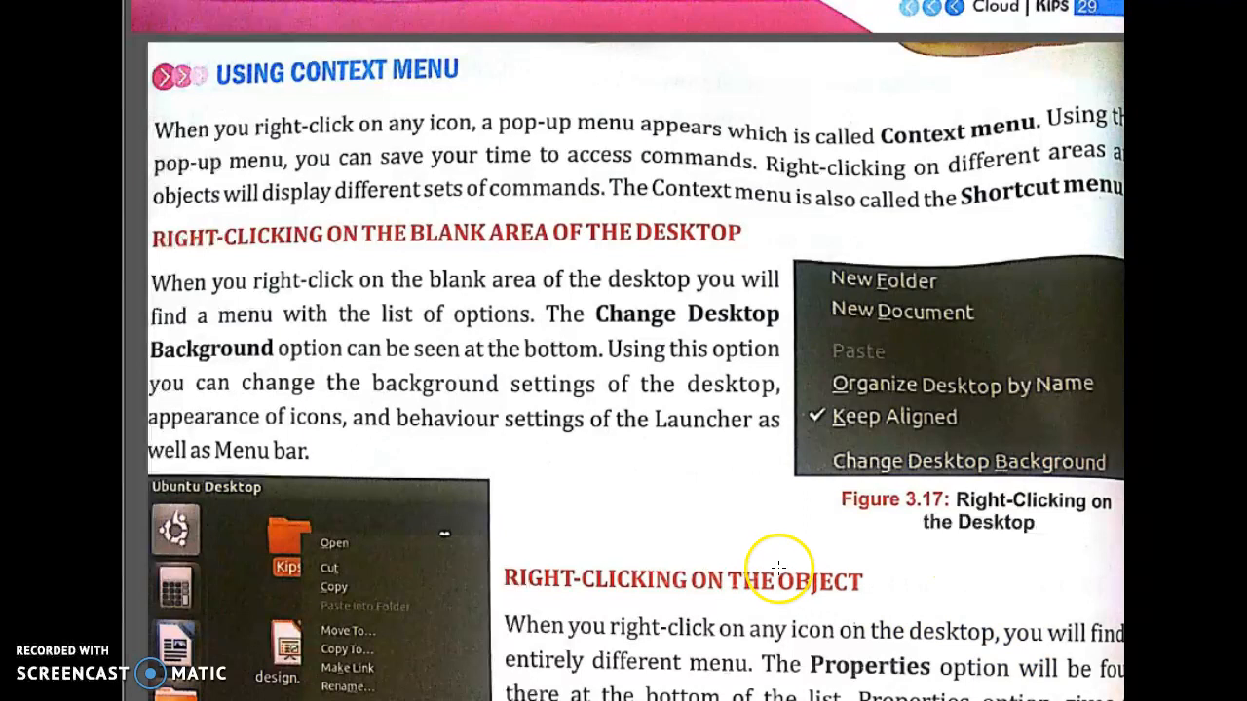
mouse_move(775, 565)
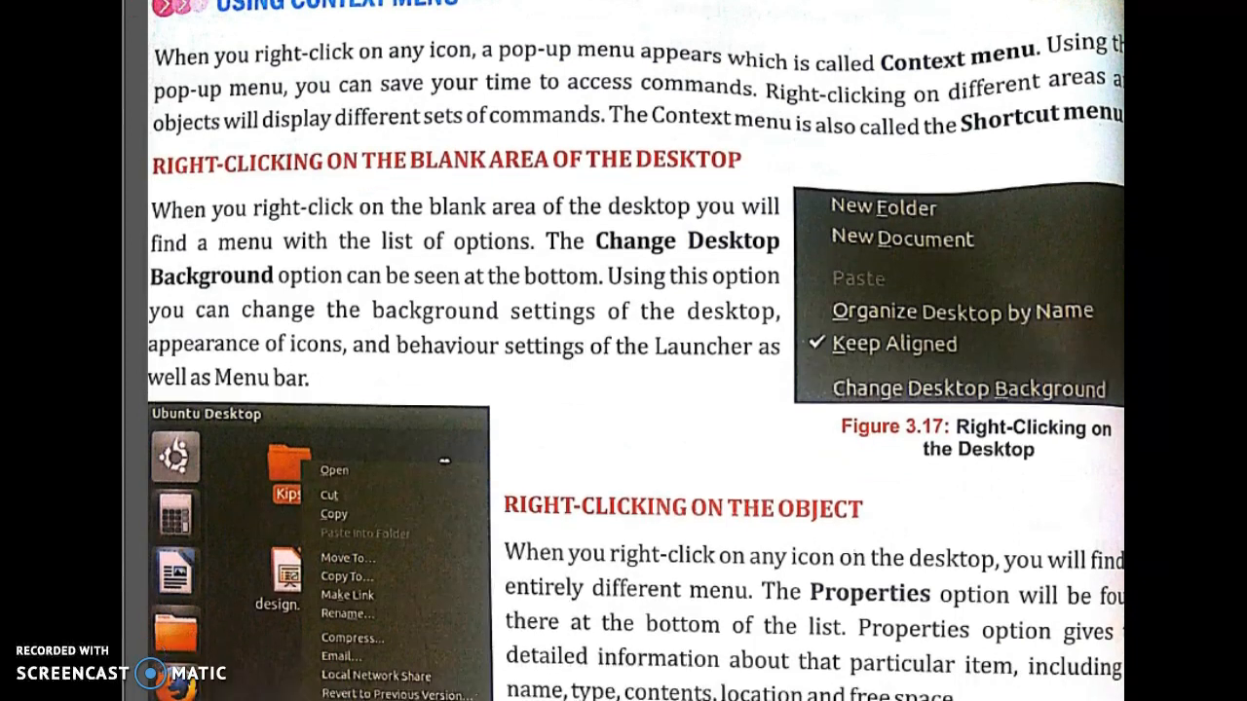
scroll("down", 3)
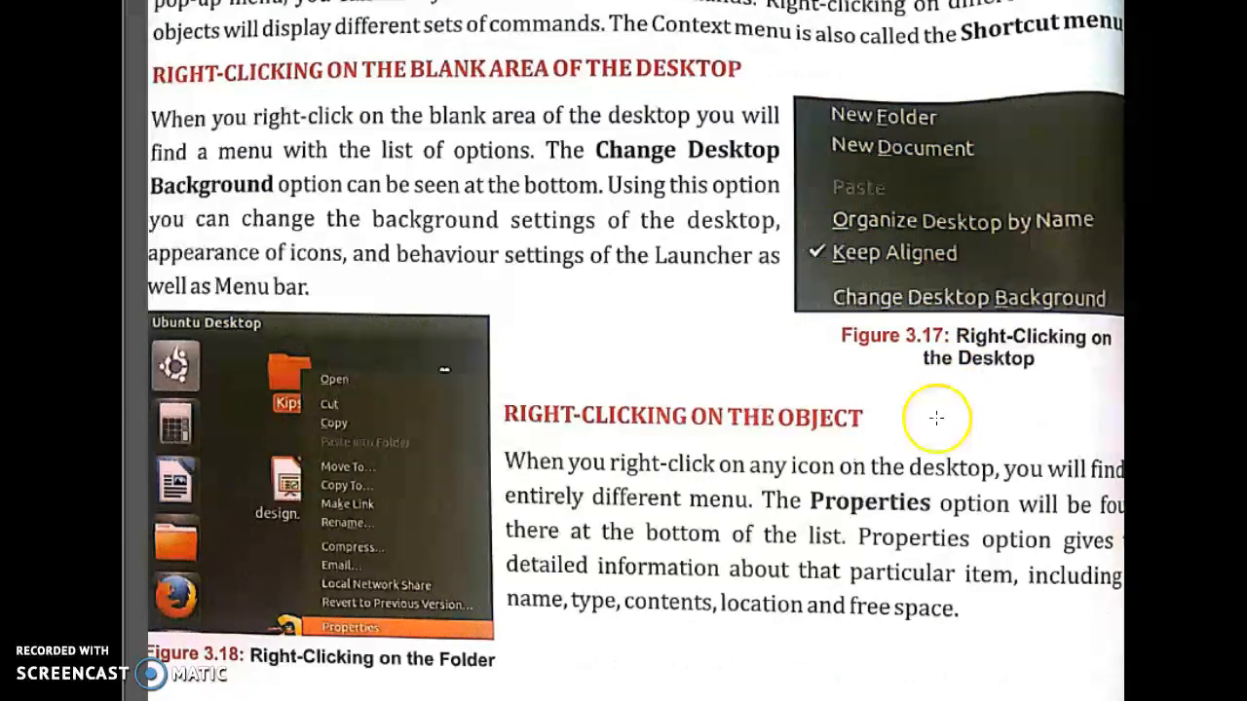
scroll("down", 3)
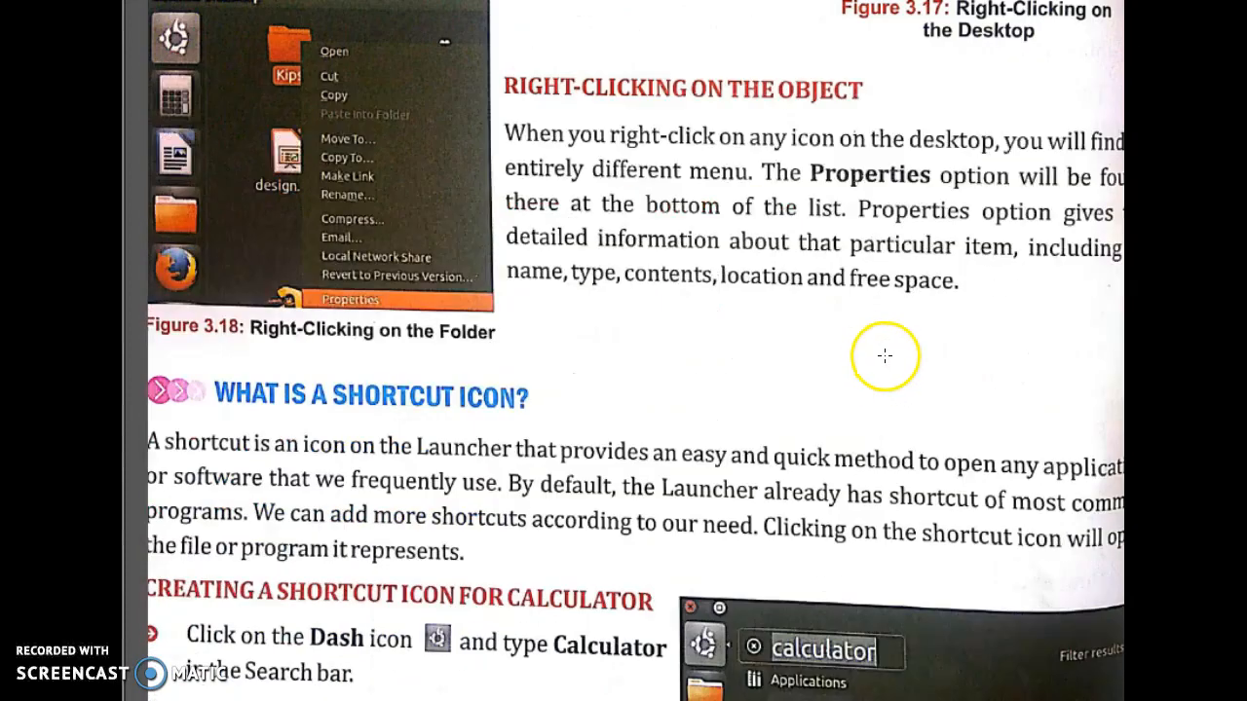
scroll("down", 3)
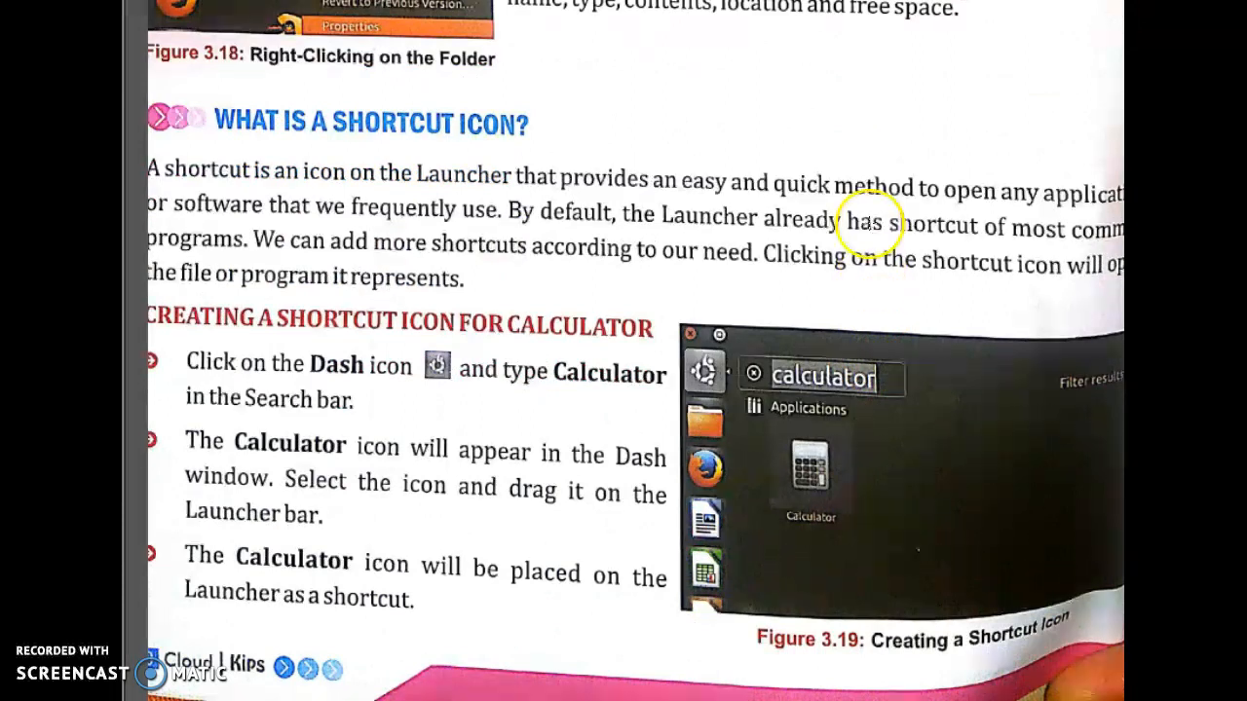
scroll("down", 3)
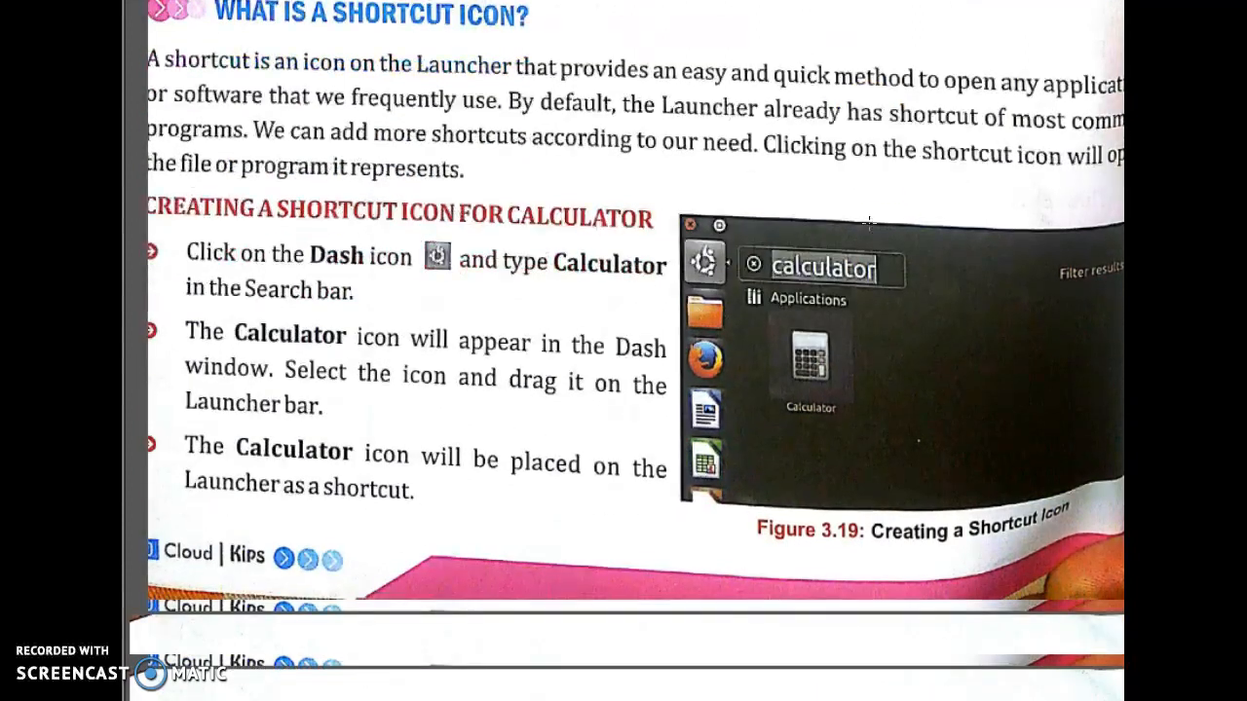
scroll("down", 3)
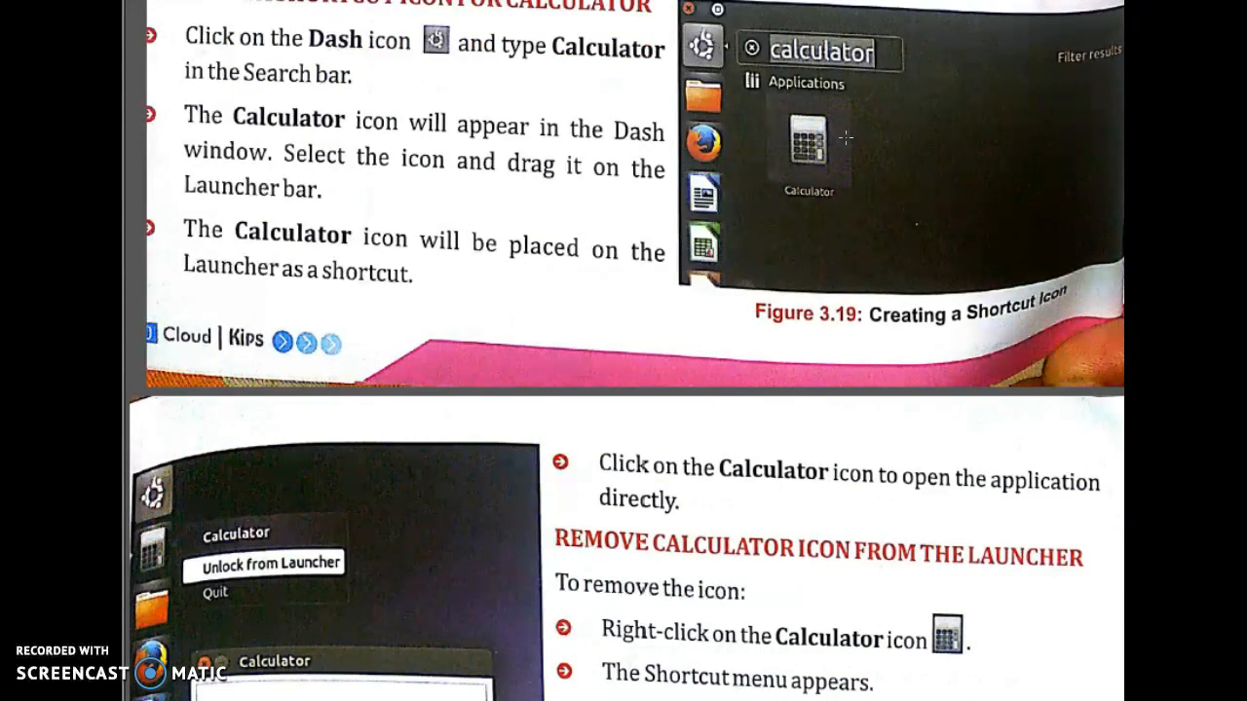
scroll("down", 3)
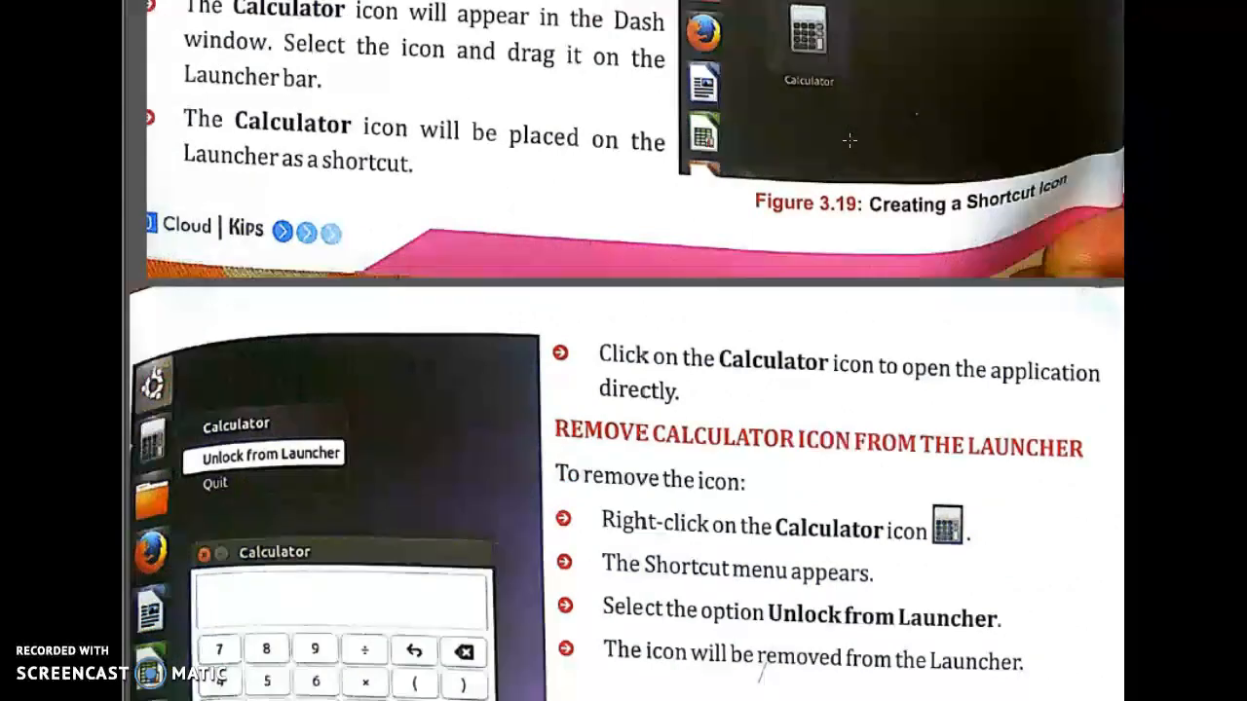
scroll("down", 3)
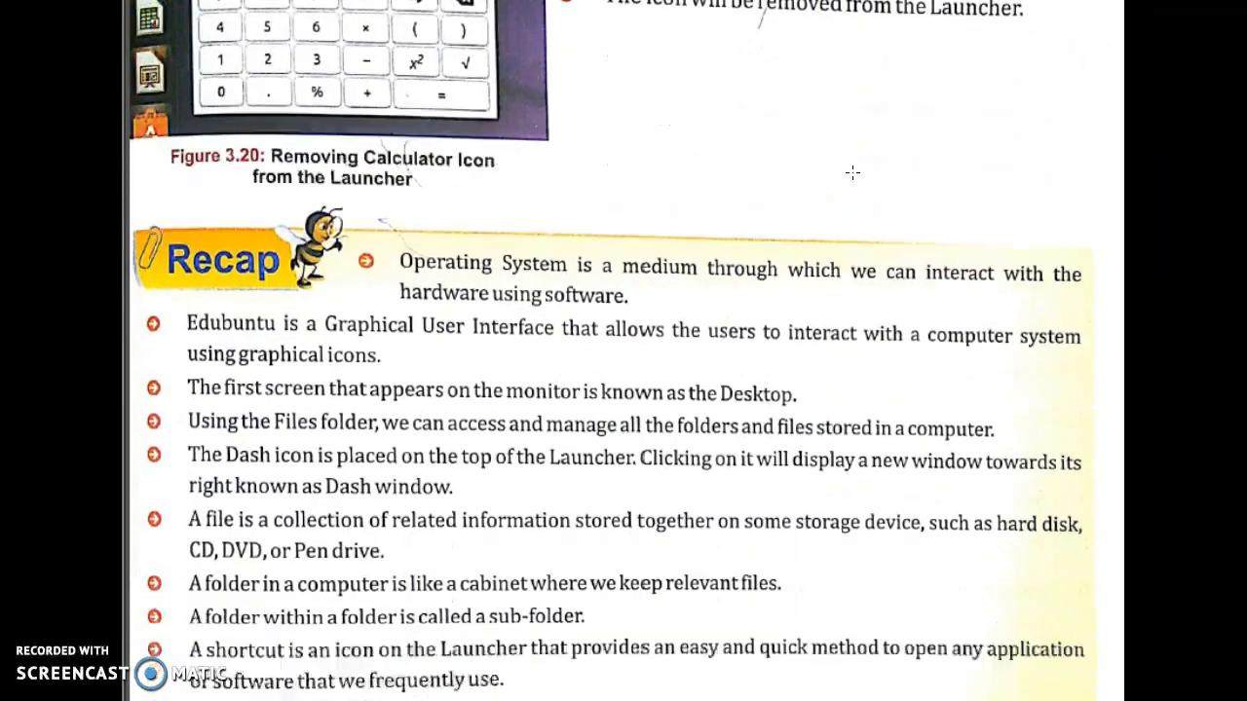
scroll("down", 3)
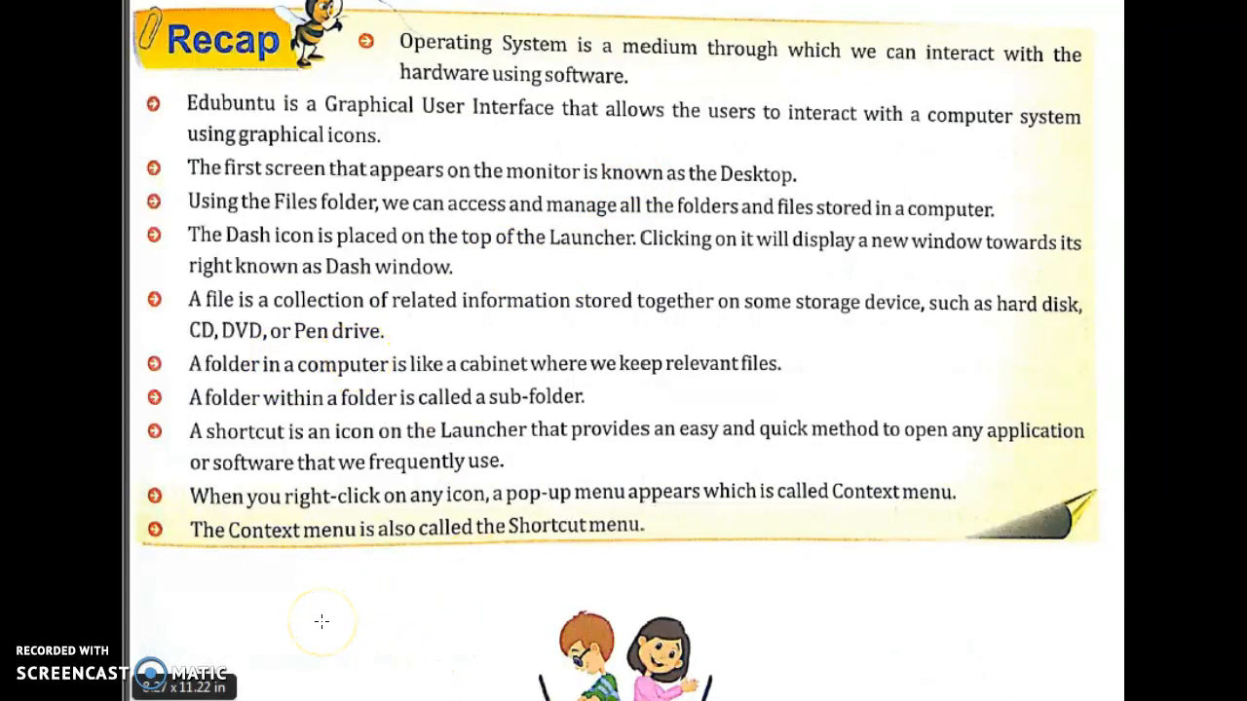
mouse_move(336, 592)
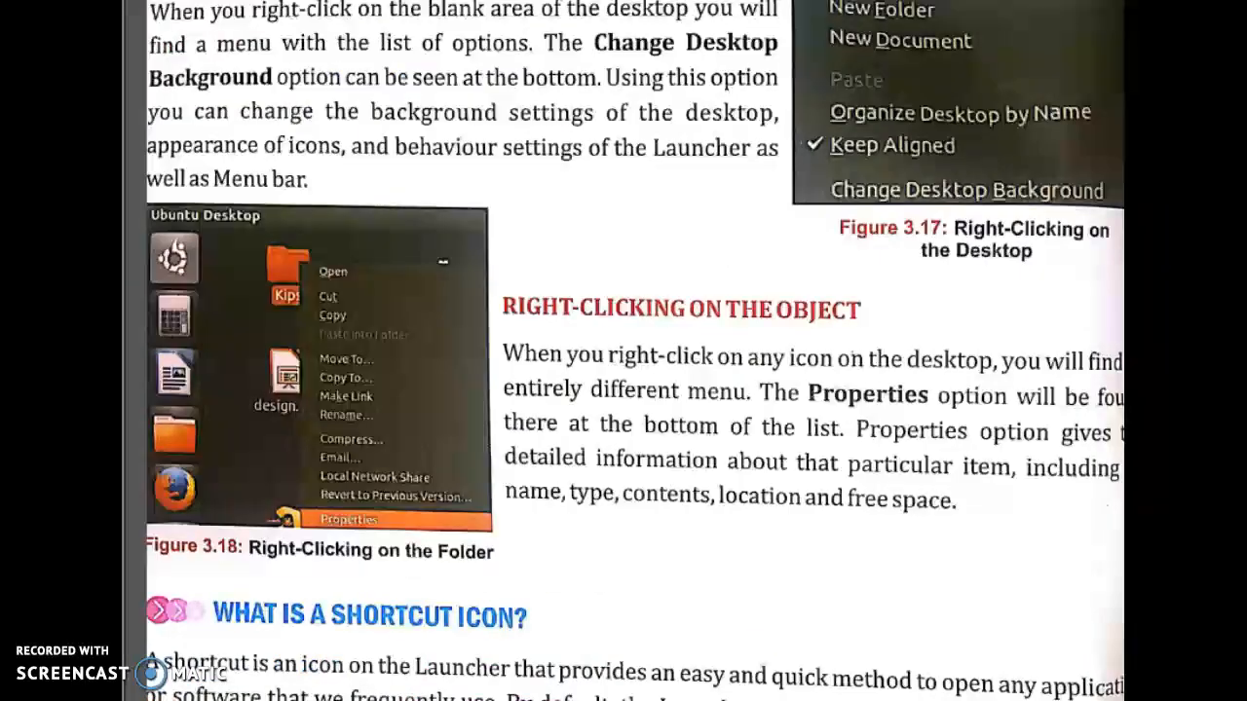
scroll("down", 3)
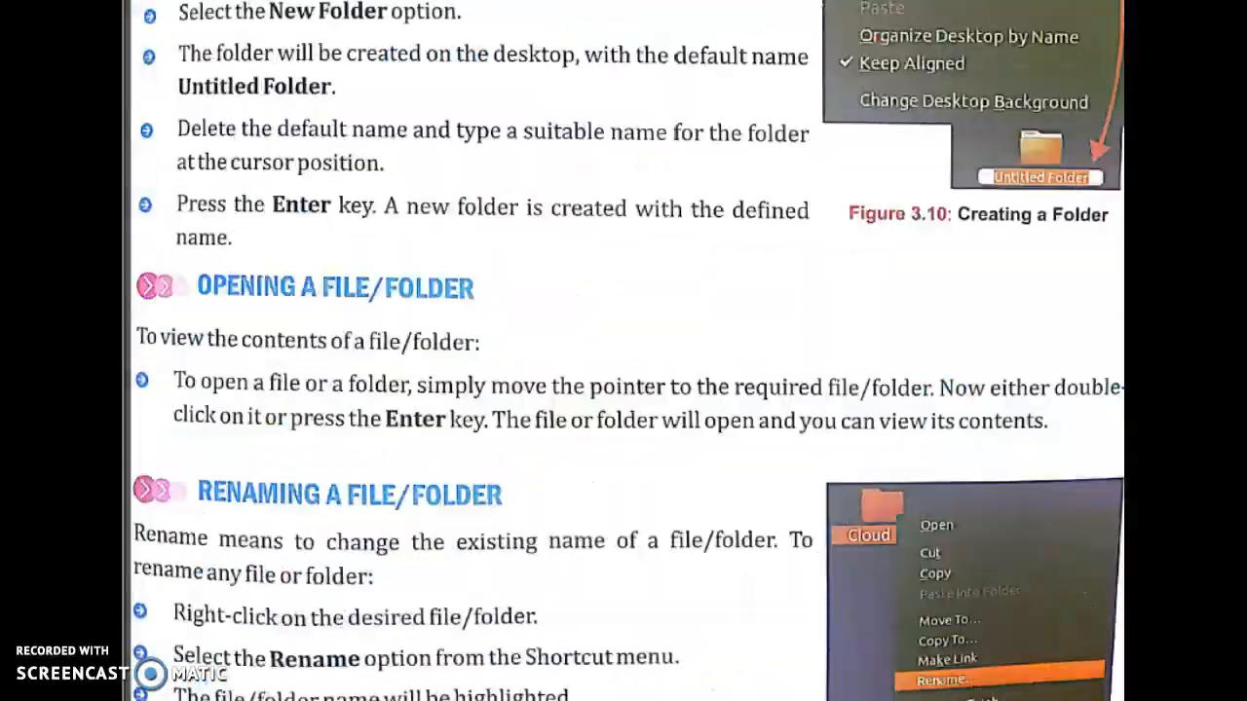